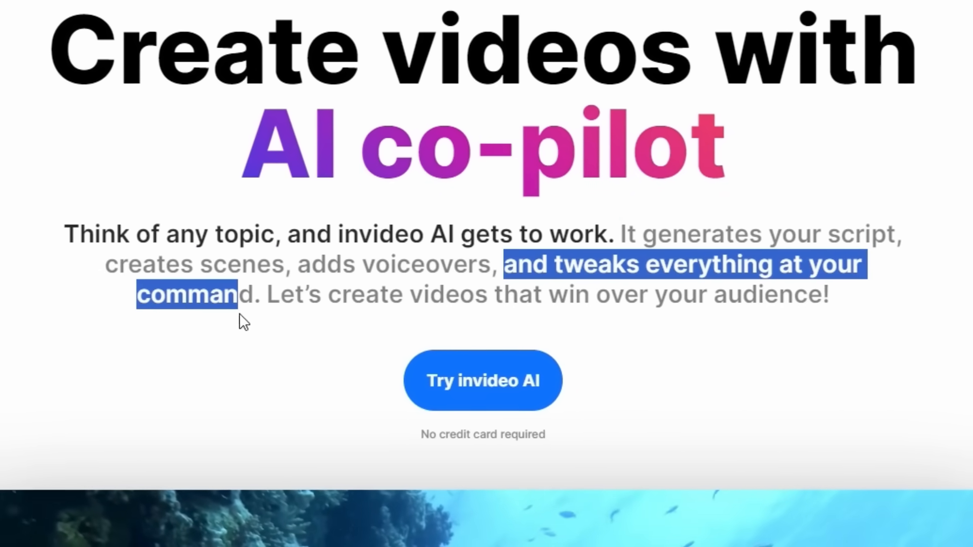
Start a new AI video and pick the YouTube Shorts workflow from the workflow list.
{"action": "scroll", "scroll_direction": "down", "scroll_amount": 3}
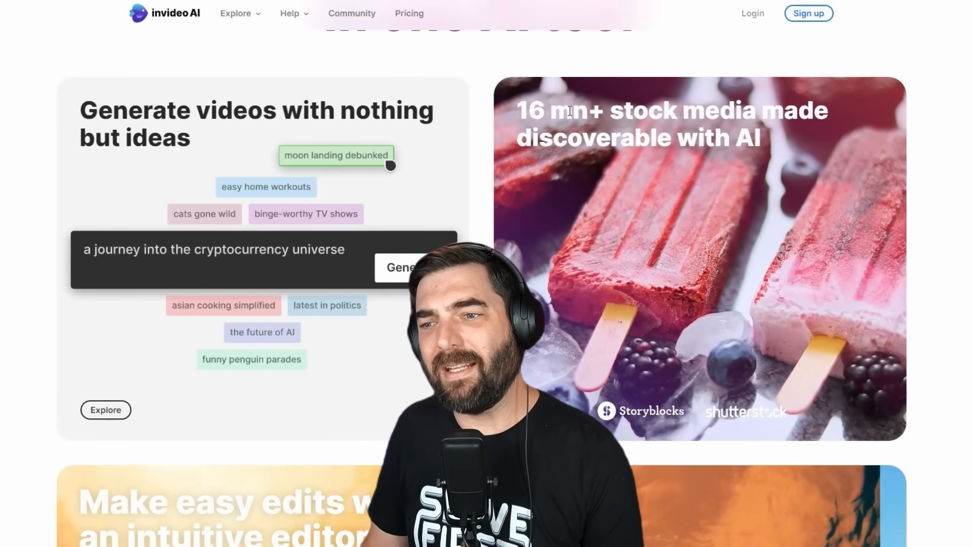
{"action": "scroll", "scroll_direction": "up", "scroll_amount": 3}
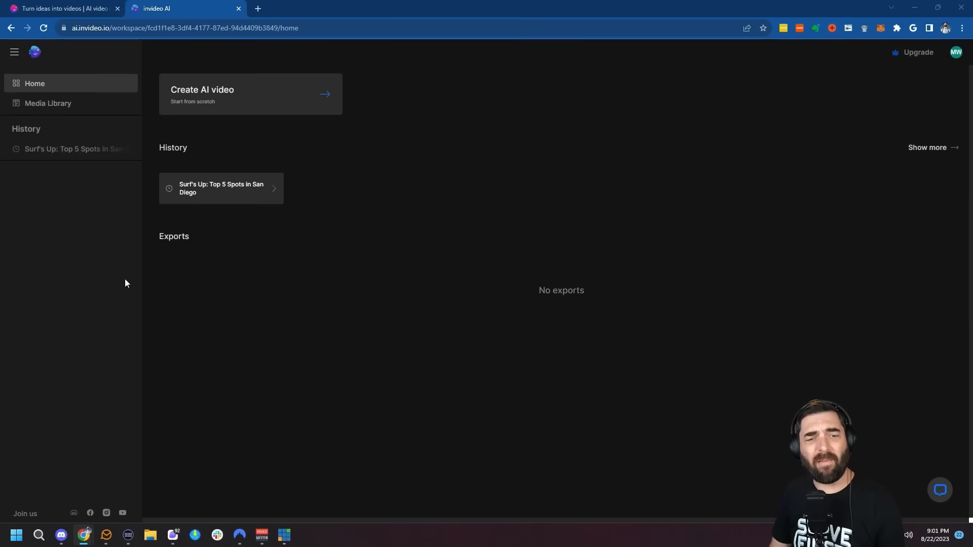
{"action": "mouse_move", "coordinate": [757, 243]}
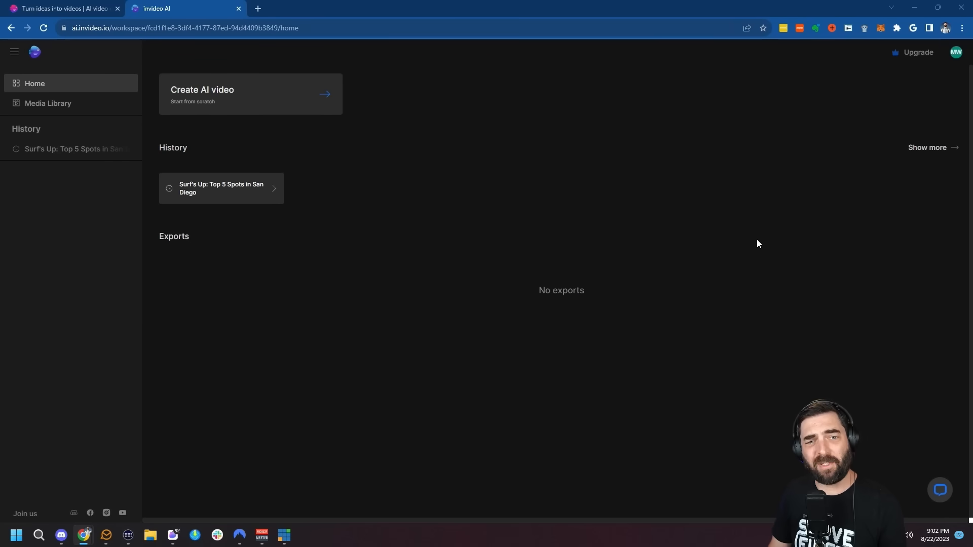
{"action": "left_click", "coordinate": [250, 93]}
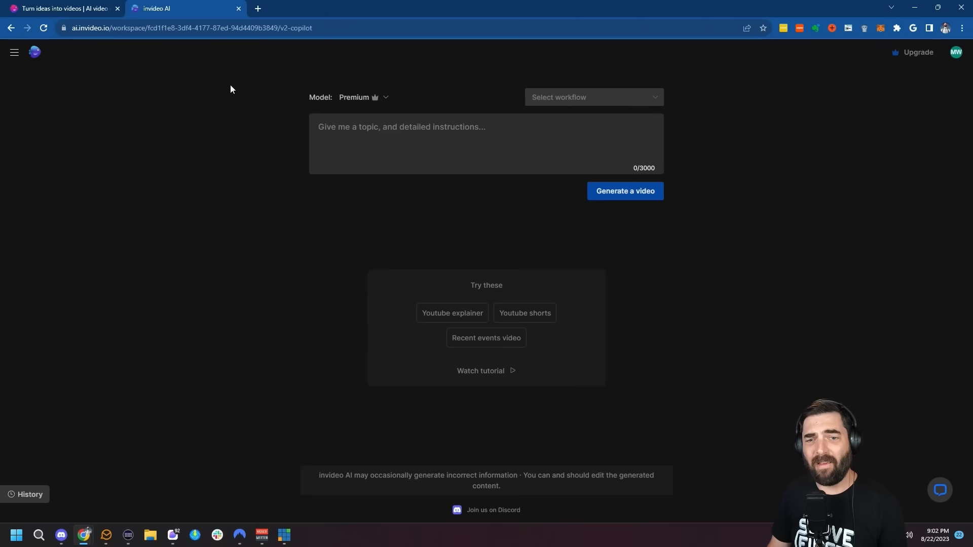
{"action": "left_click", "coordinate": [593, 97]}
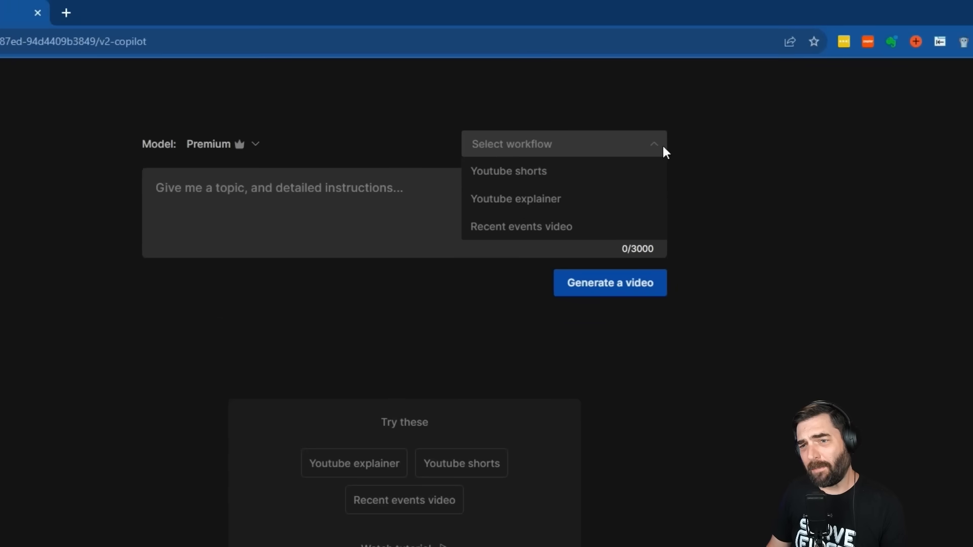
{"action": "mouse_move", "coordinate": [614, 210]}
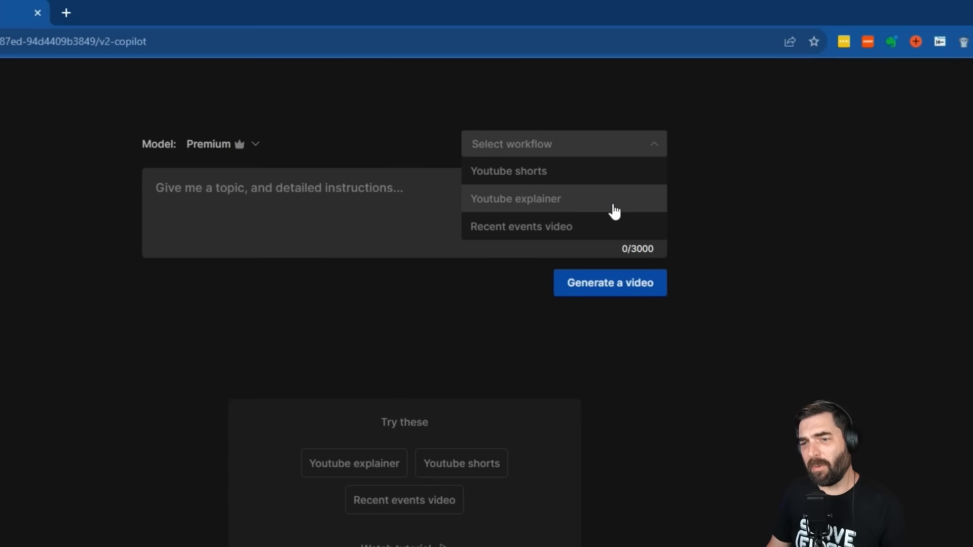
{"action": "mouse_move", "coordinate": [616, 232]}
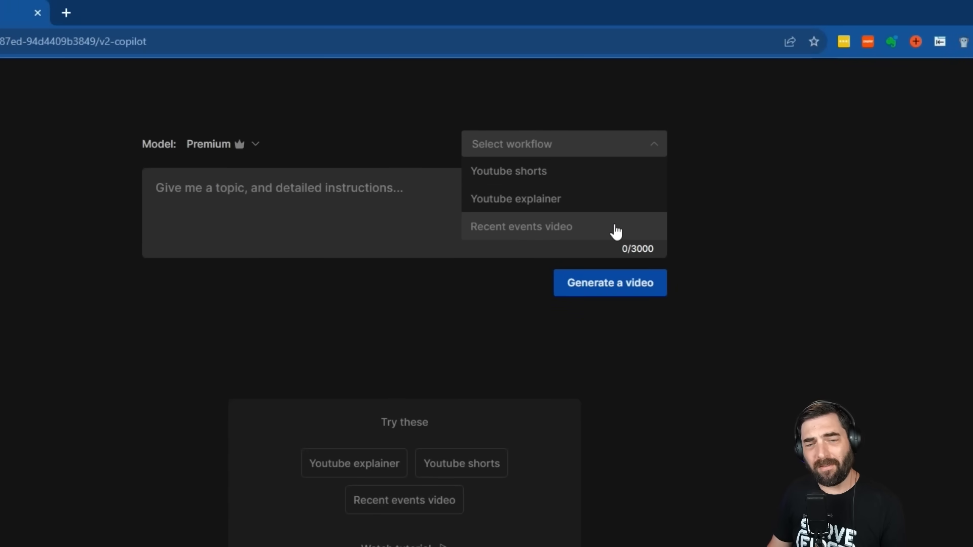
{"action": "mouse_move", "coordinate": [599, 232]}
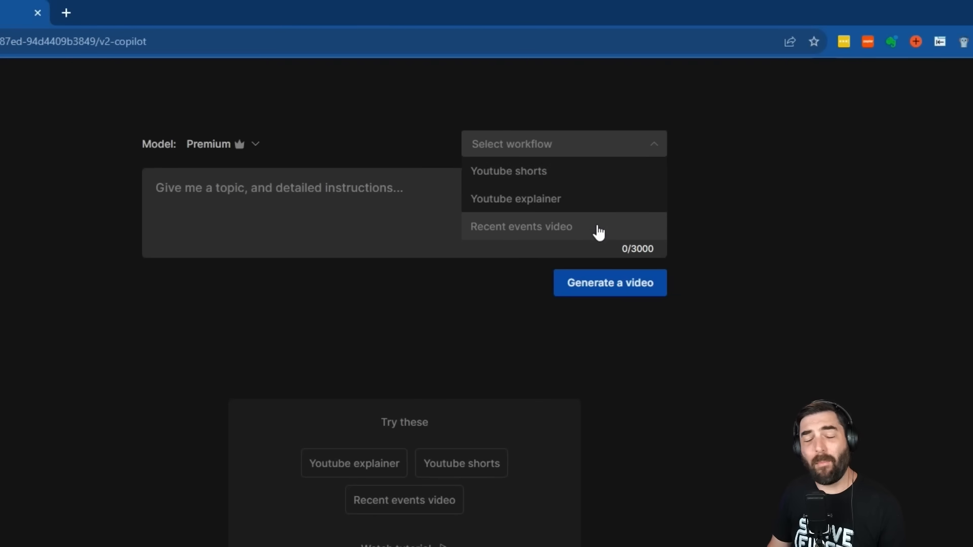
{"action": "mouse_move", "coordinate": [948, 239]}
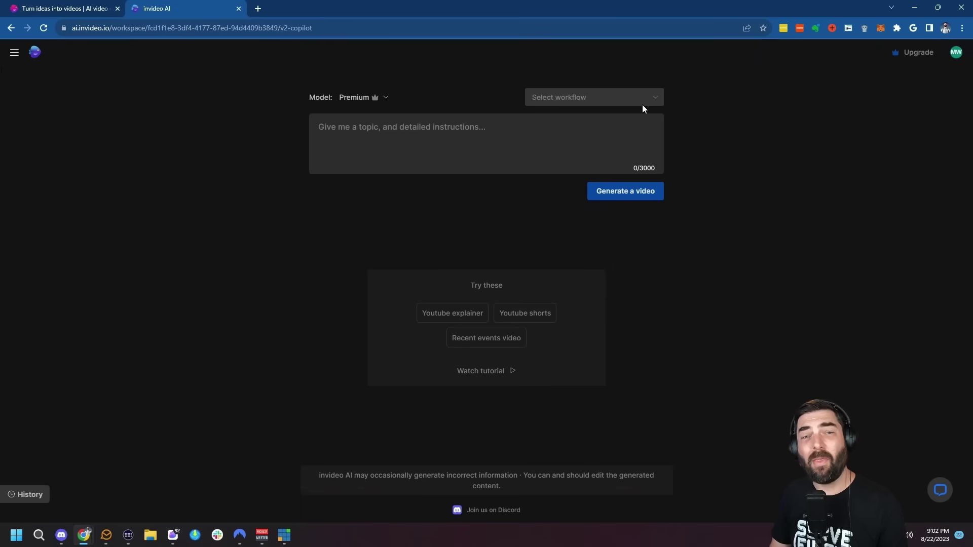
{"action": "left_click", "coordinate": [592, 97]}
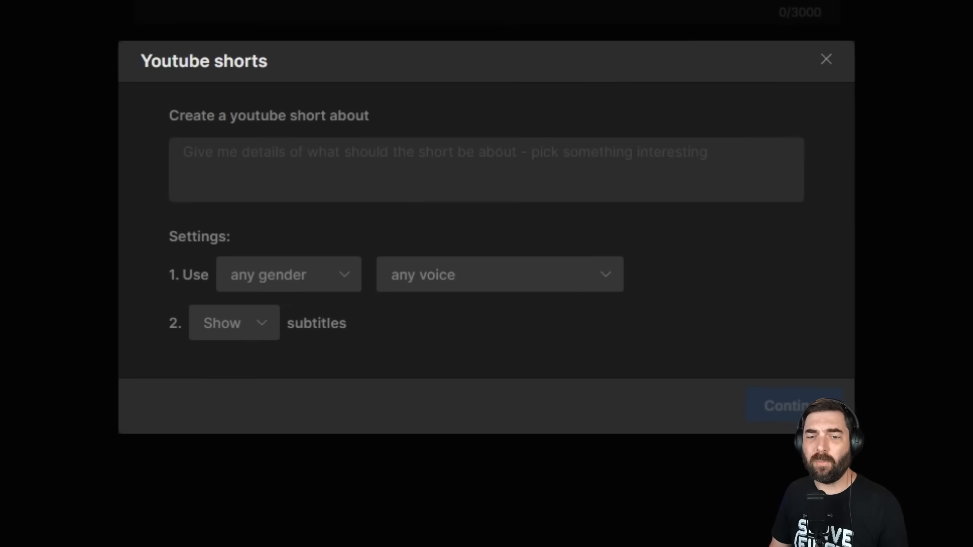
Enter the topic '7 fun attractions to visit in and around San Diego' with a female narrator.
{"action": "left_click", "coordinate": [384, 170]}
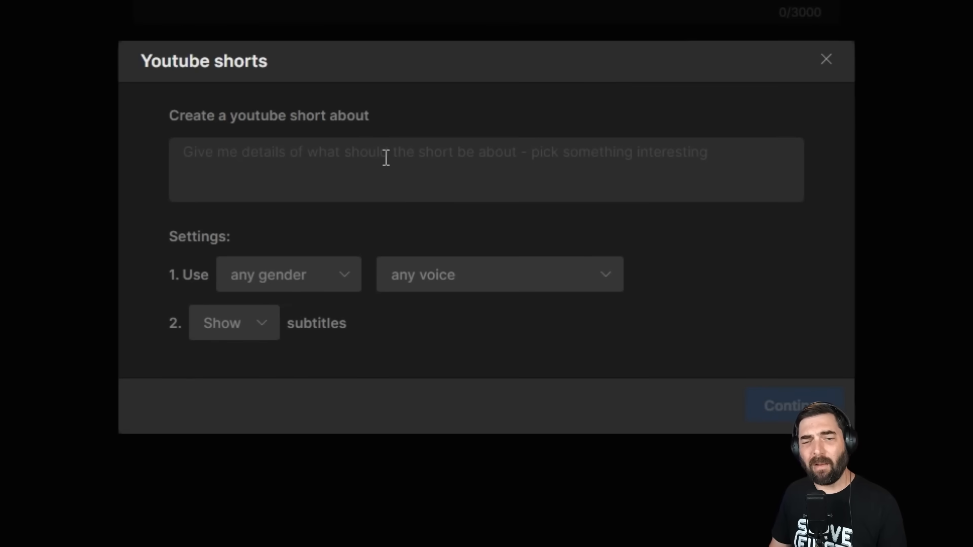
{"action": "mouse_move", "coordinate": [415, 189]}
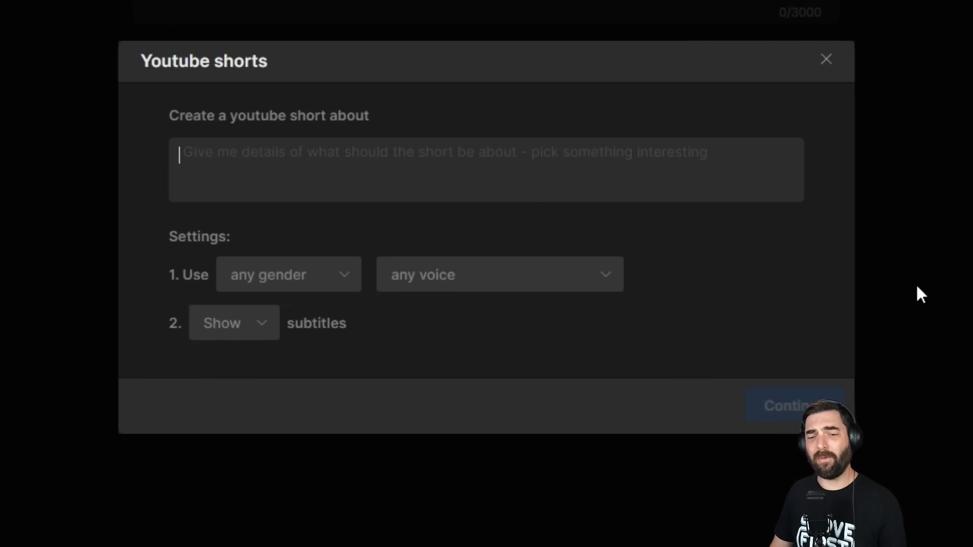
{"action": "type", "text": "7 fun attrac"}
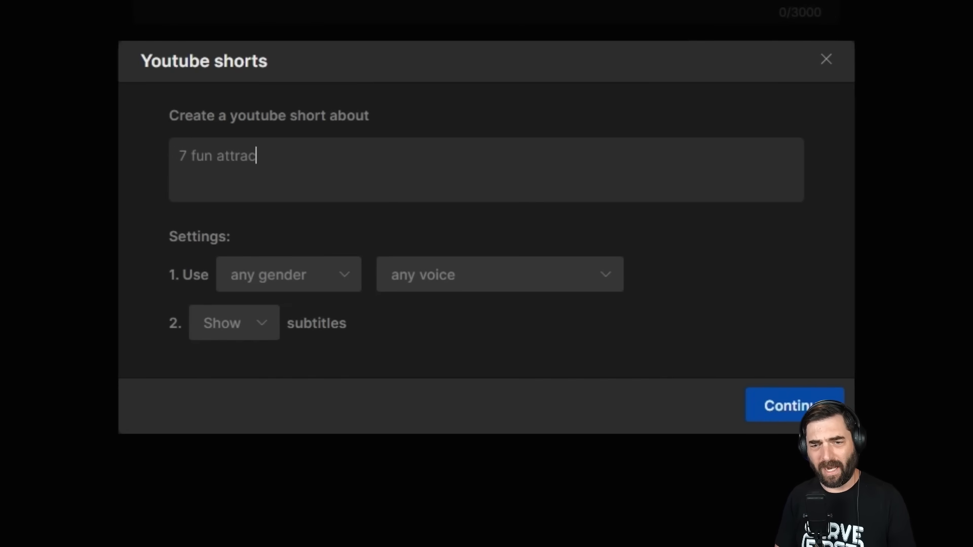
{"action": "type", "text": "tions to visit in an"}
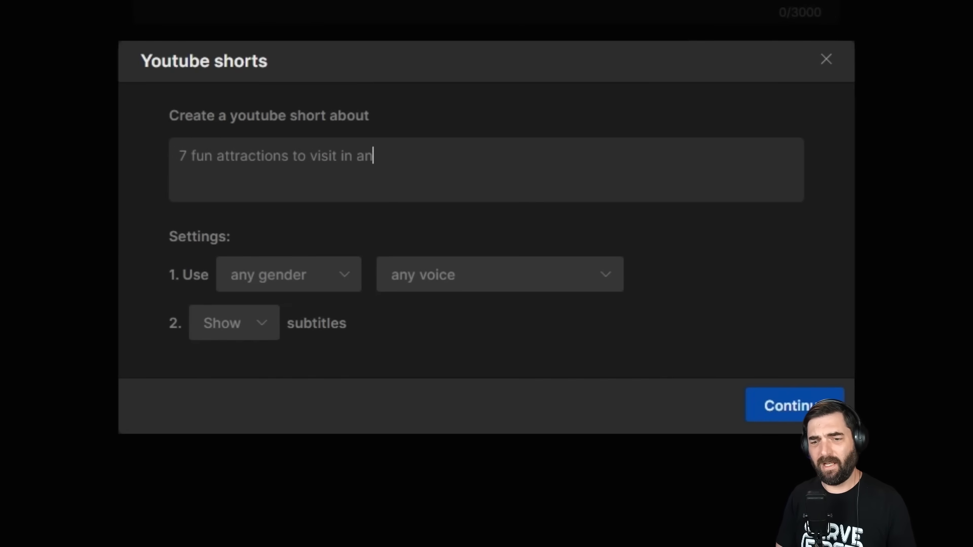
{"action": "type", "text": "d around San Diego"}
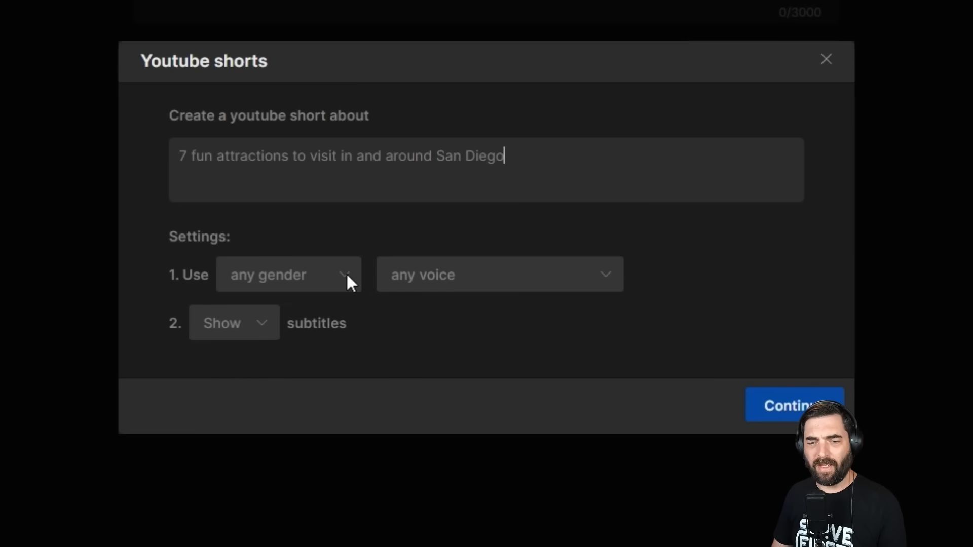
{"action": "left_click", "coordinate": [287, 274]}
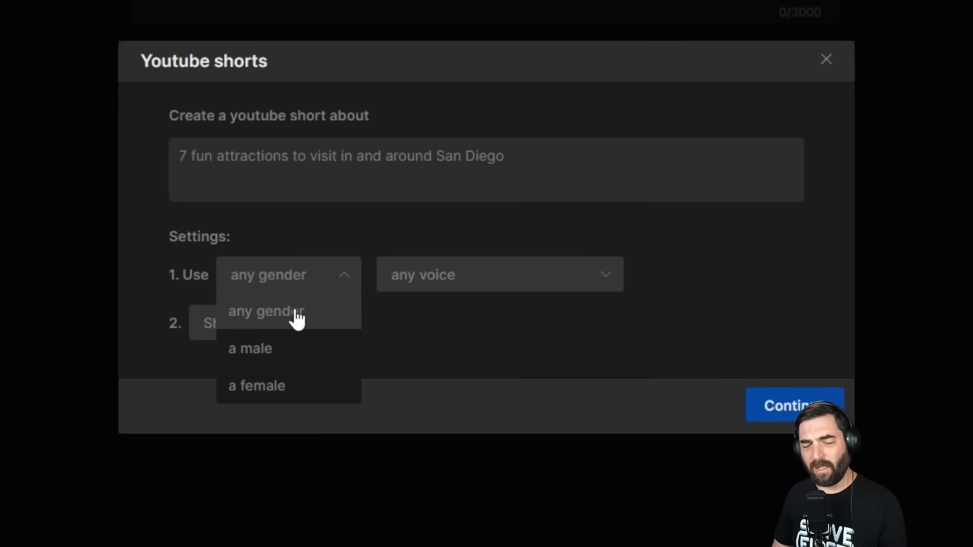
{"action": "mouse_move", "coordinate": [289, 348]}
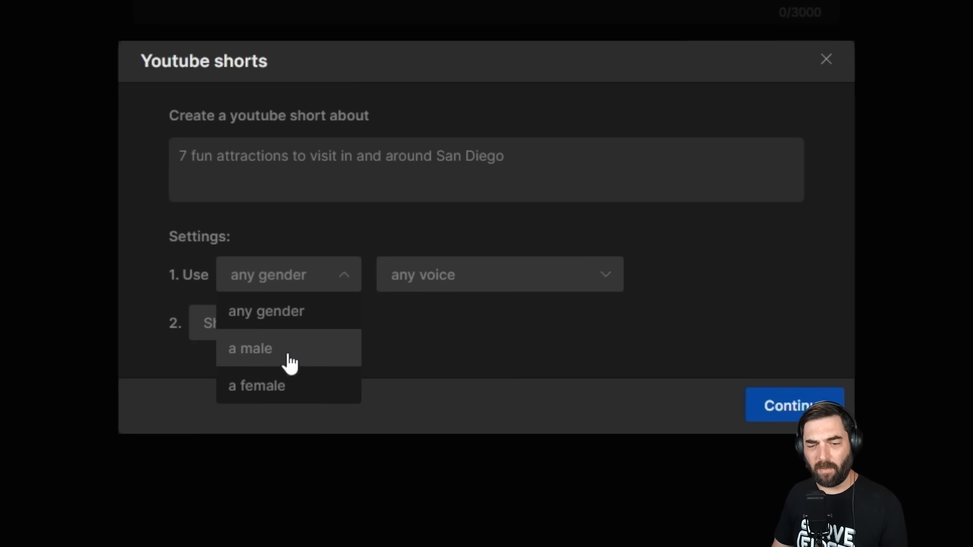
{"action": "left_click", "coordinate": [255, 385]}
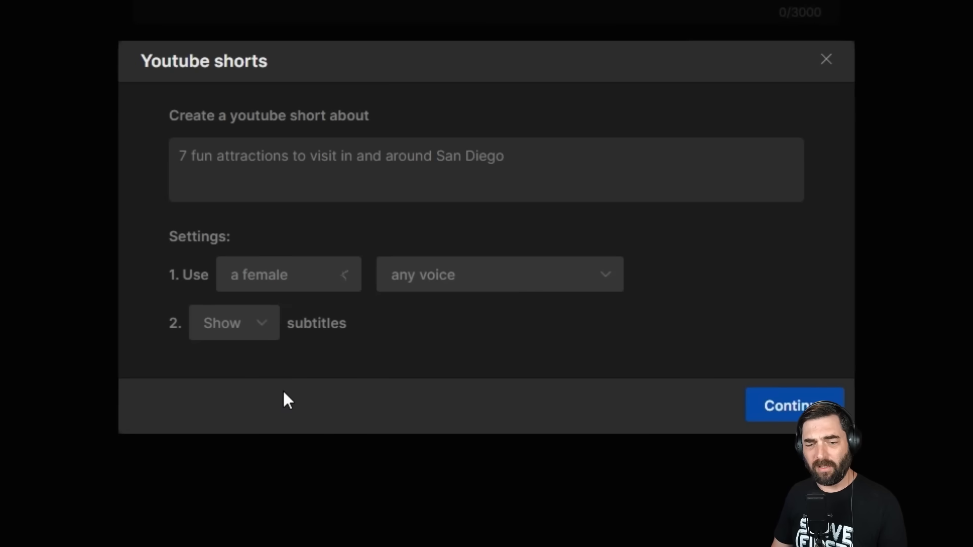
Choose a Californian-accent voice, keep subtitles shown, and submit the San Diego short.
{"action": "left_click", "coordinate": [499, 274]}
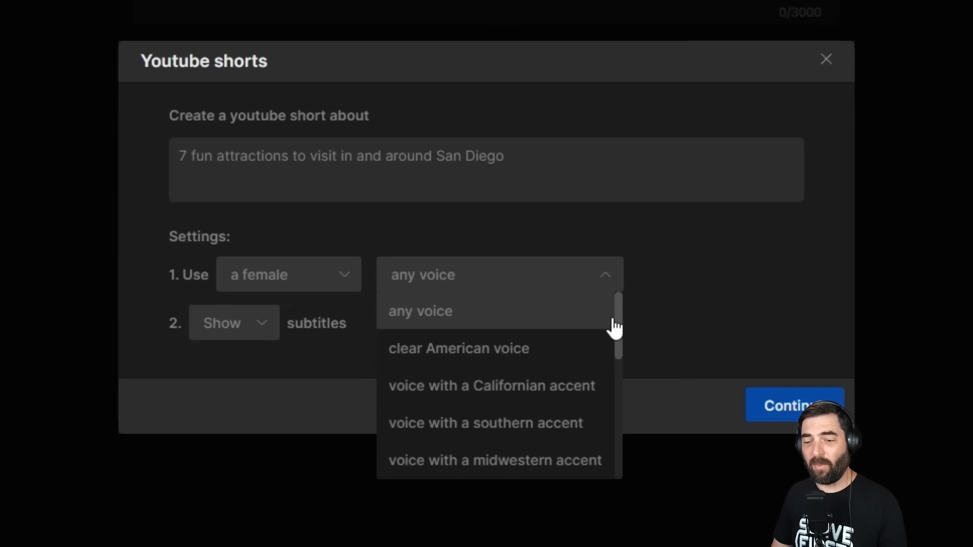
{"action": "mouse_move", "coordinate": [593, 364]}
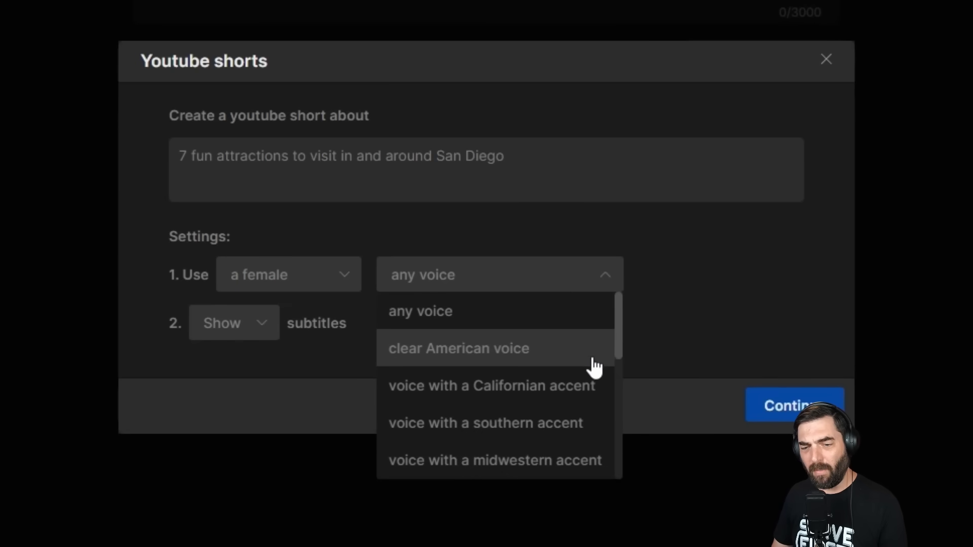
{"action": "mouse_move", "coordinate": [580, 426]}
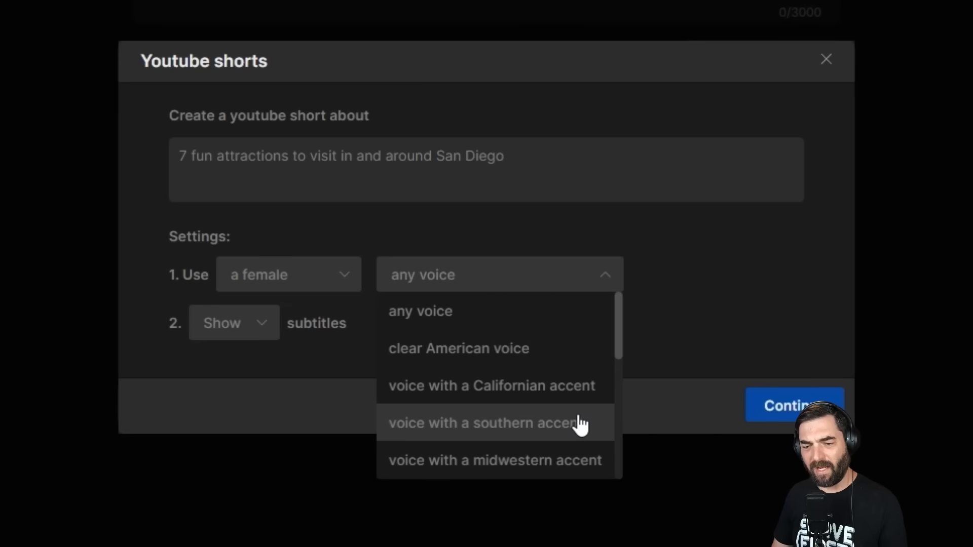
{"action": "scroll", "scroll_direction": "down", "scroll_amount": 3}
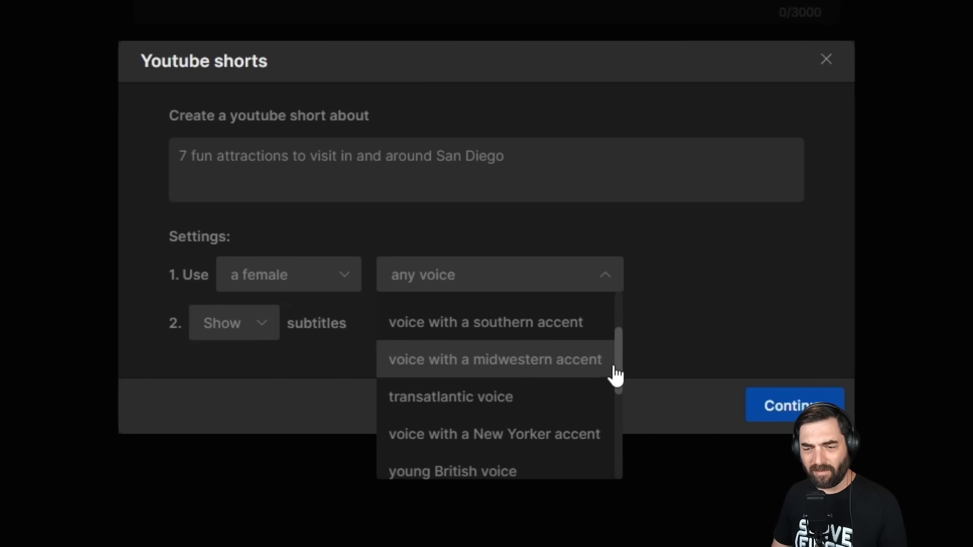
{"action": "scroll", "scroll_direction": "down", "scroll_amount": 3}
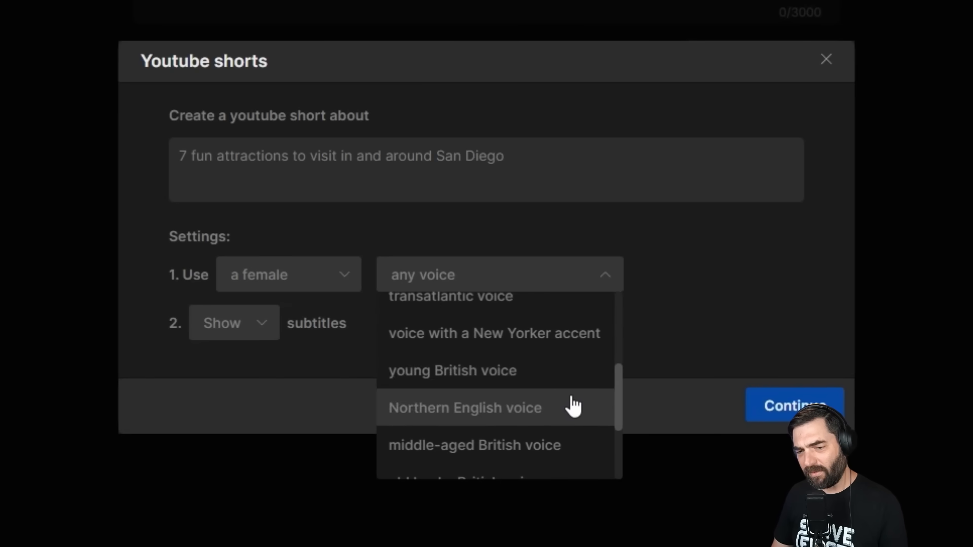
{"action": "mouse_move", "coordinate": [592, 402]}
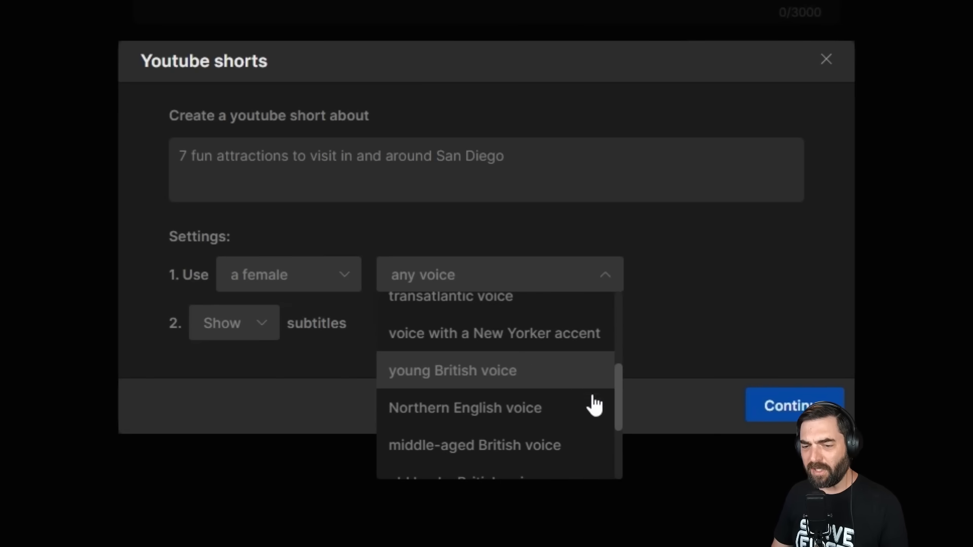
{"action": "scroll", "scroll_direction": "down", "scroll_amount": 3}
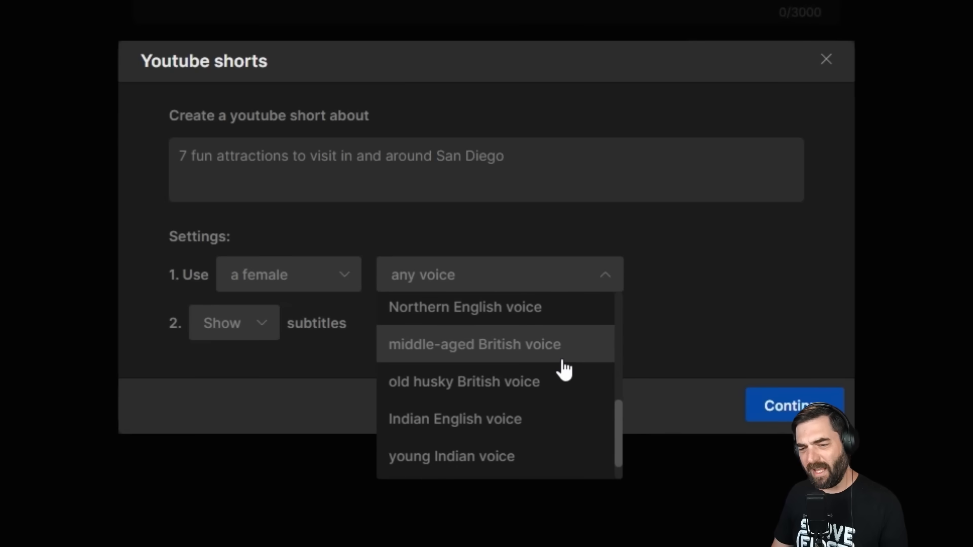
{"action": "mouse_move", "coordinate": [567, 388]}
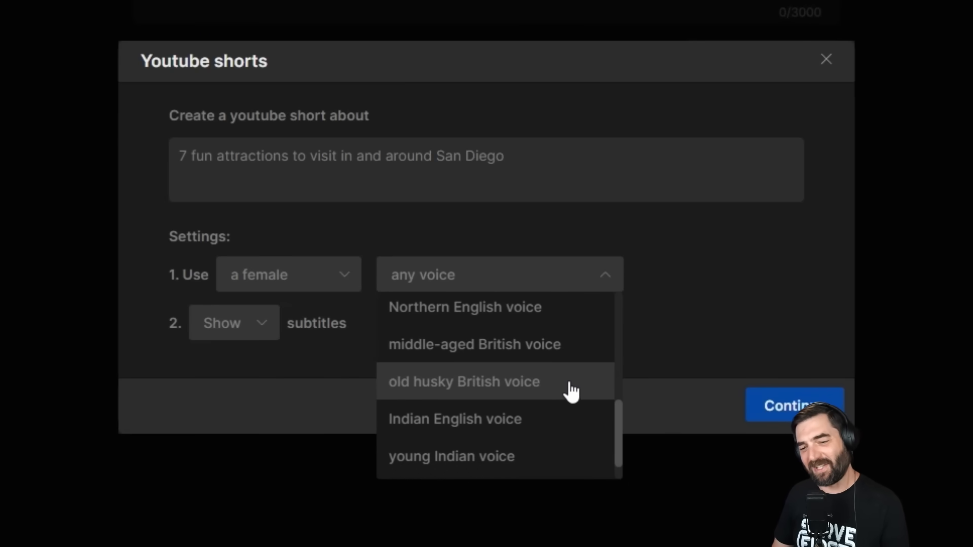
{"action": "scroll", "scroll_direction": "down", "scroll_amount": 3}
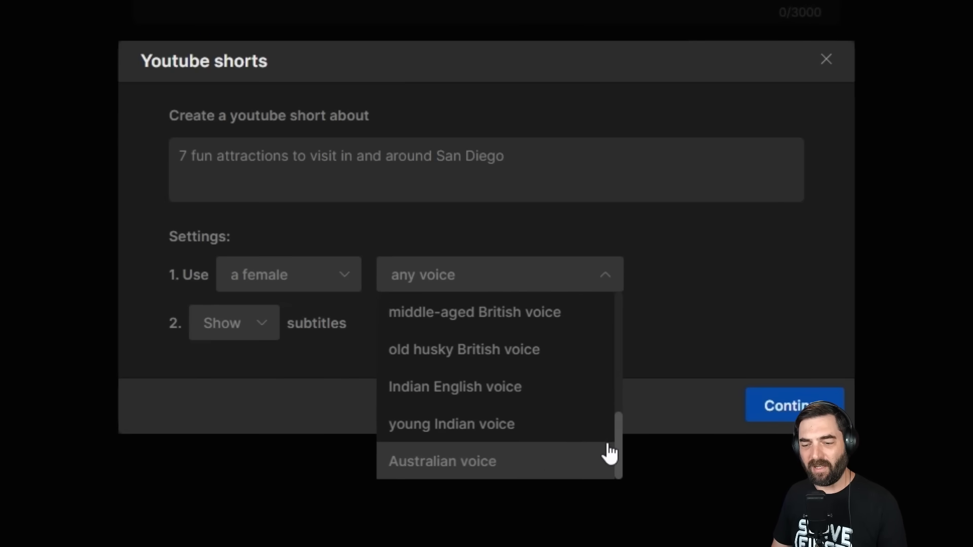
{"action": "scroll", "scroll_direction": "up", "scroll_amount": 3}
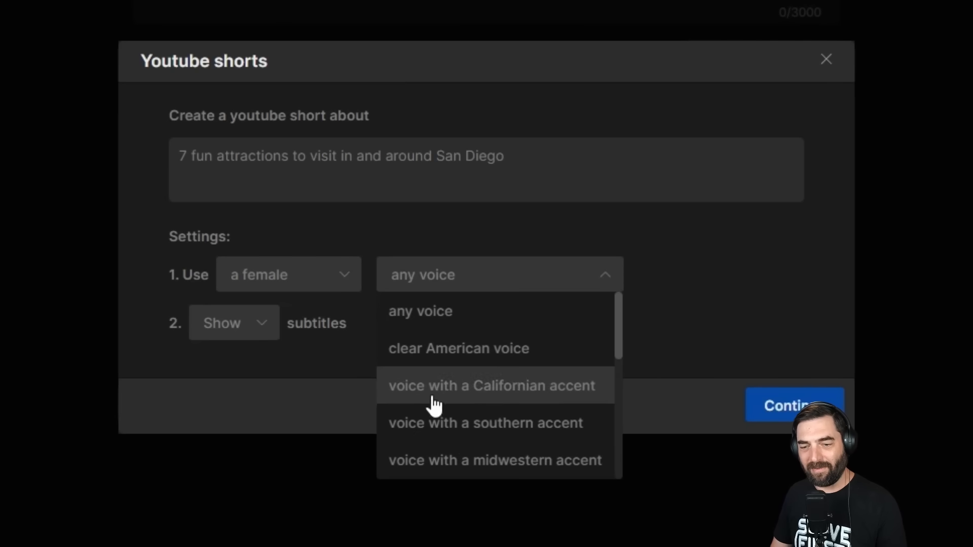
{"action": "mouse_move", "coordinate": [507, 395]}
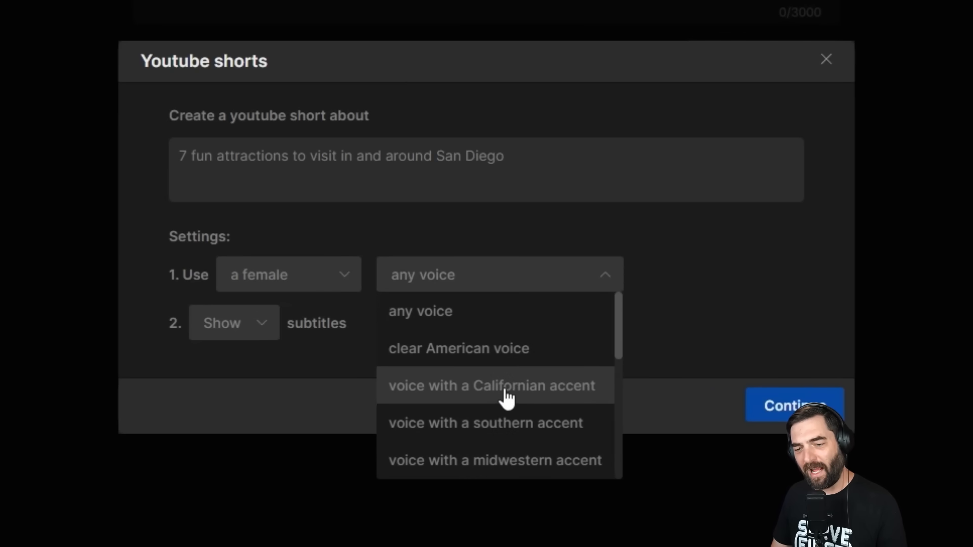
{"action": "left_click", "coordinate": [492, 385]}
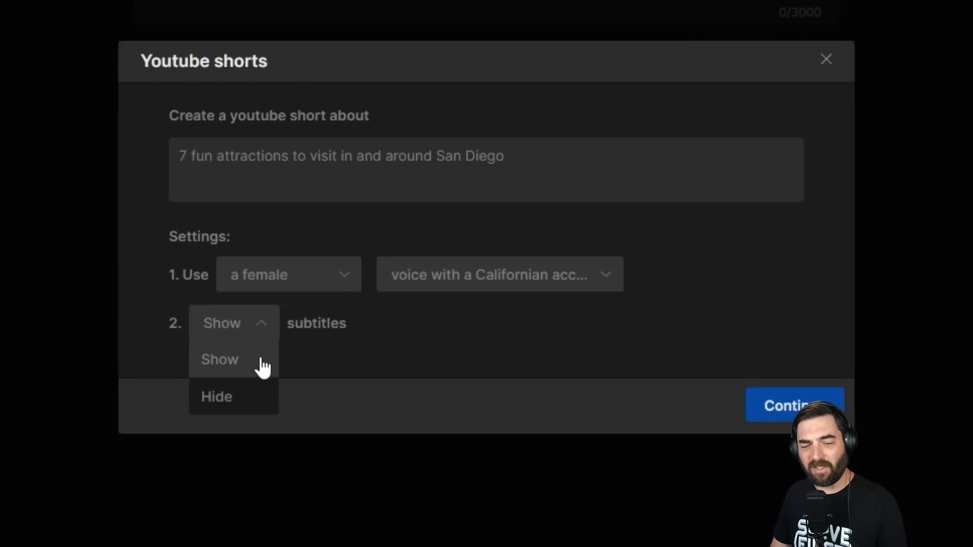
{"action": "mouse_move", "coordinate": [437, 346]}
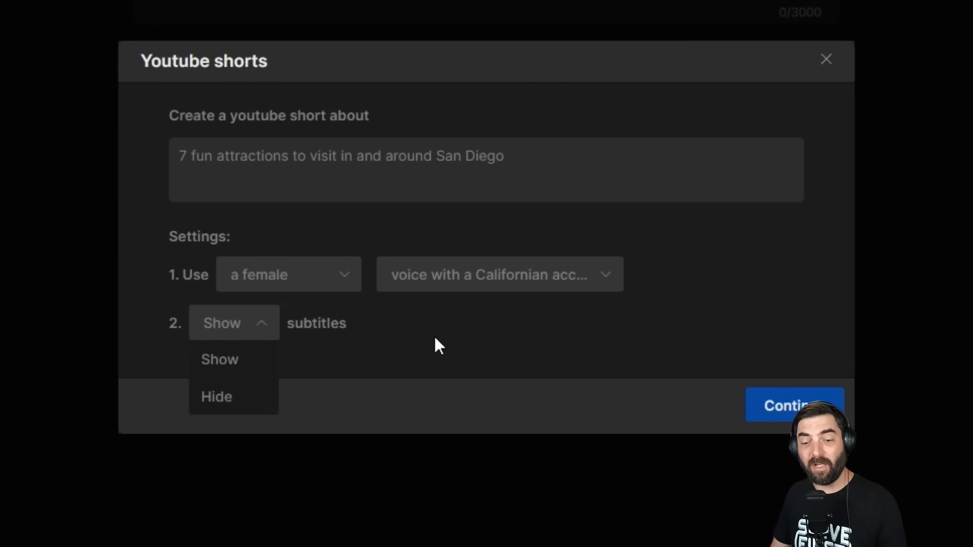
{"action": "left_click", "coordinate": [219, 358]}
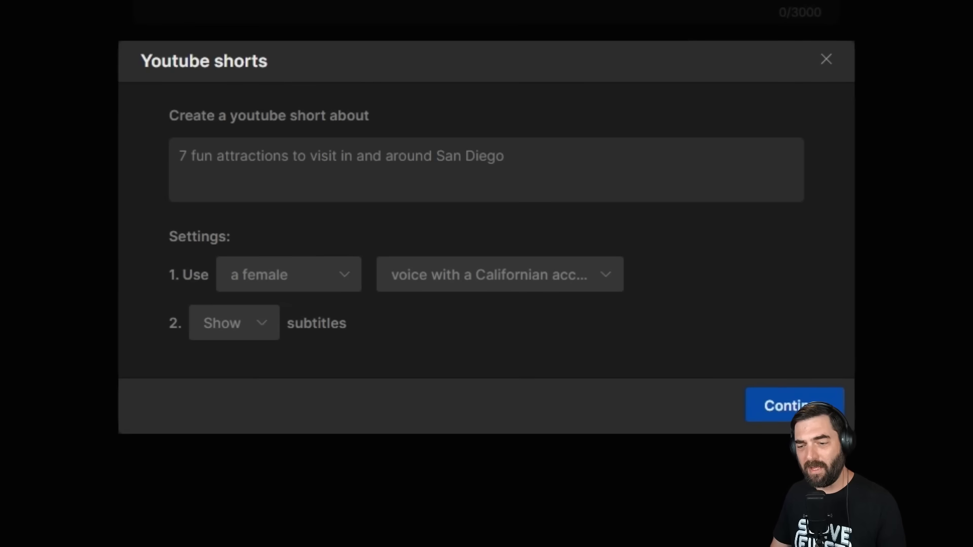
{"action": "left_click", "coordinate": [793, 405]}
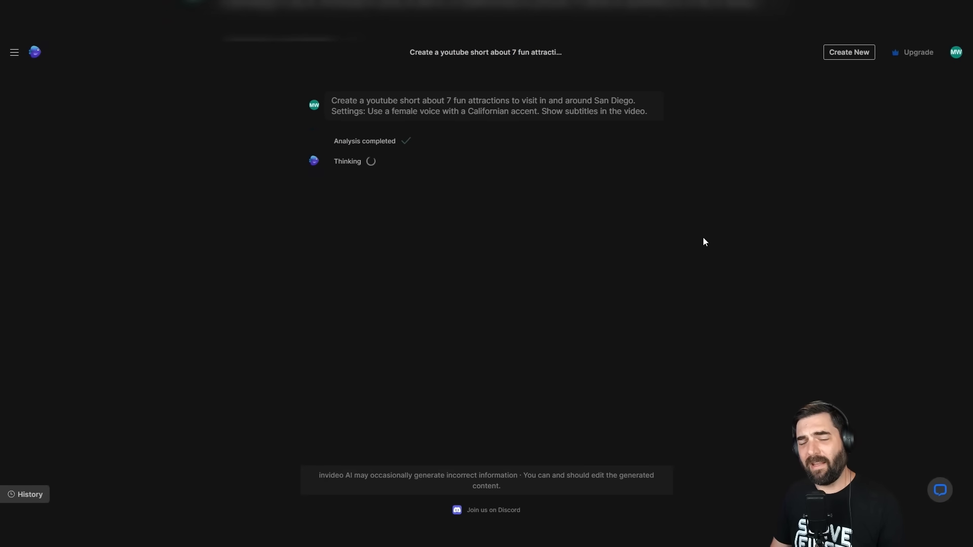
{"action": "mouse_move", "coordinate": [285, 151]}
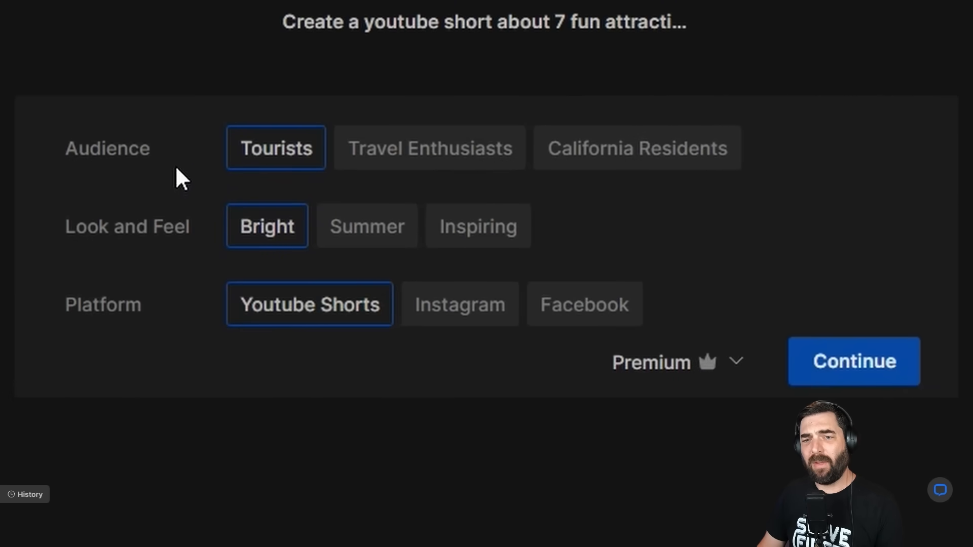
{"action": "mouse_move", "coordinate": [276, 147]}
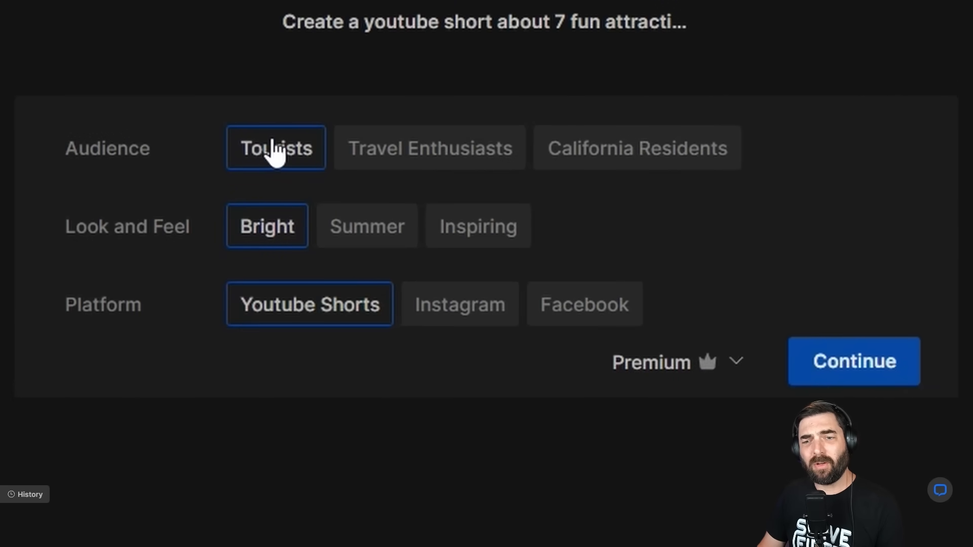
{"action": "mouse_move", "coordinate": [667, 170]}
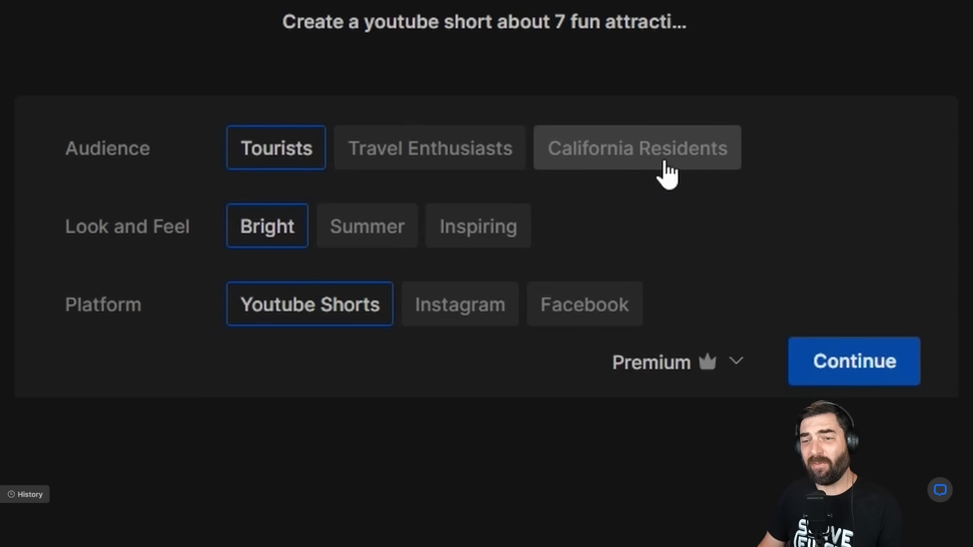
{"action": "mouse_move", "coordinate": [304, 149]}
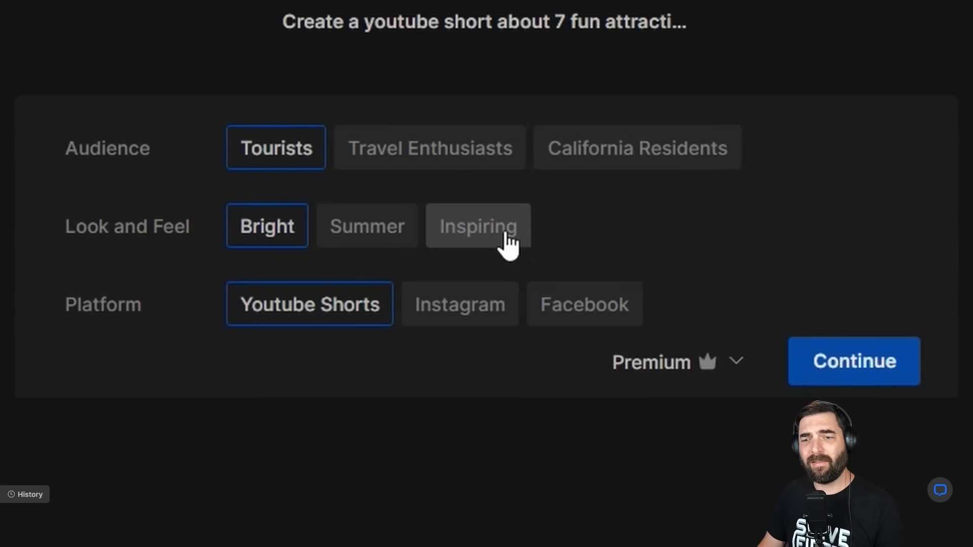
Set the look and feel to Summer, keeping Tourists and YouTube Shorts, and confirm.
{"action": "left_click", "coordinate": [365, 225]}
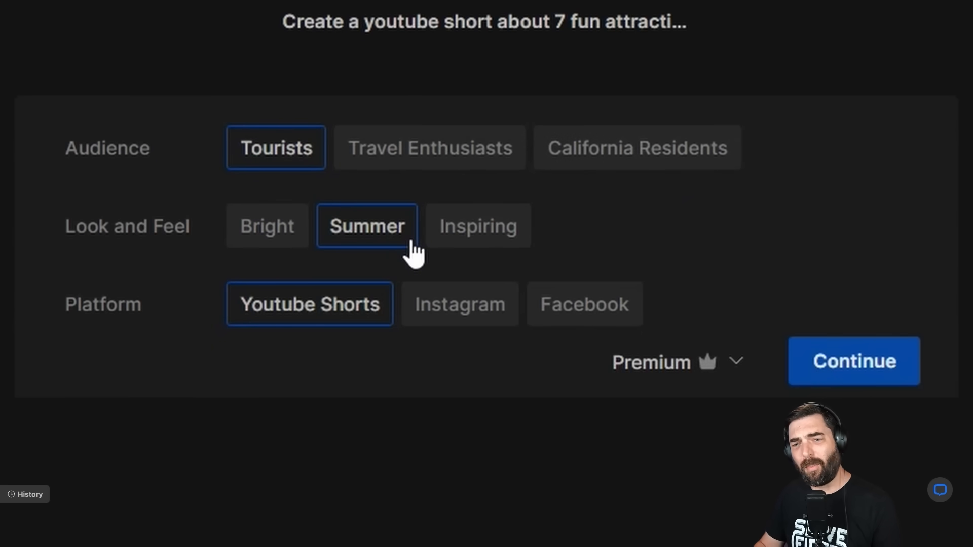
{"action": "mouse_move", "coordinate": [348, 338]}
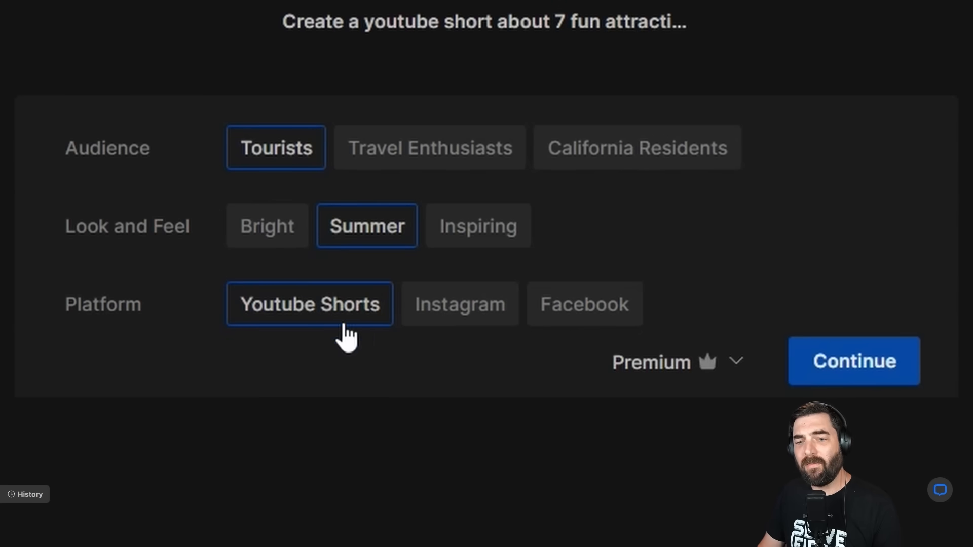
{"action": "left_click", "coordinate": [852, 361]}
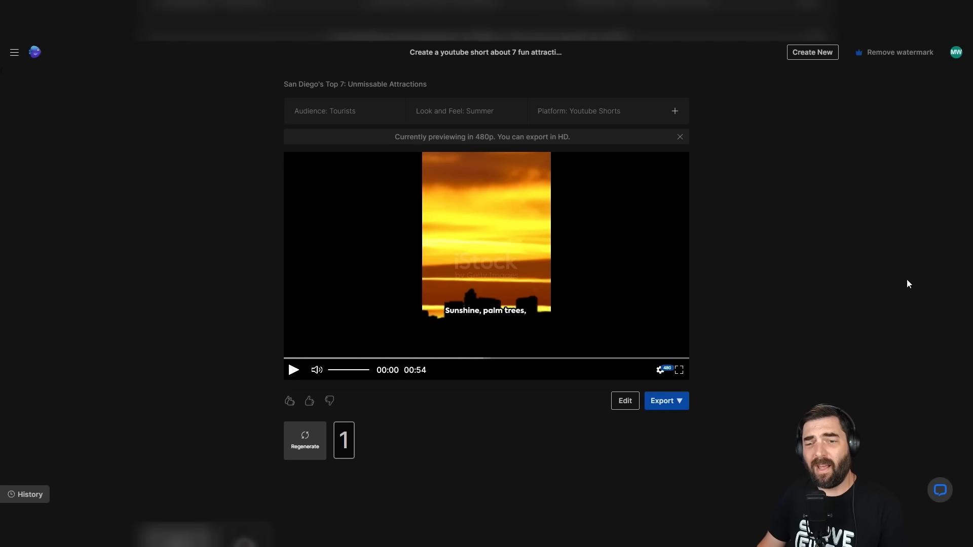
{"action": "mouse_move", "coordinate": [842, 255]}
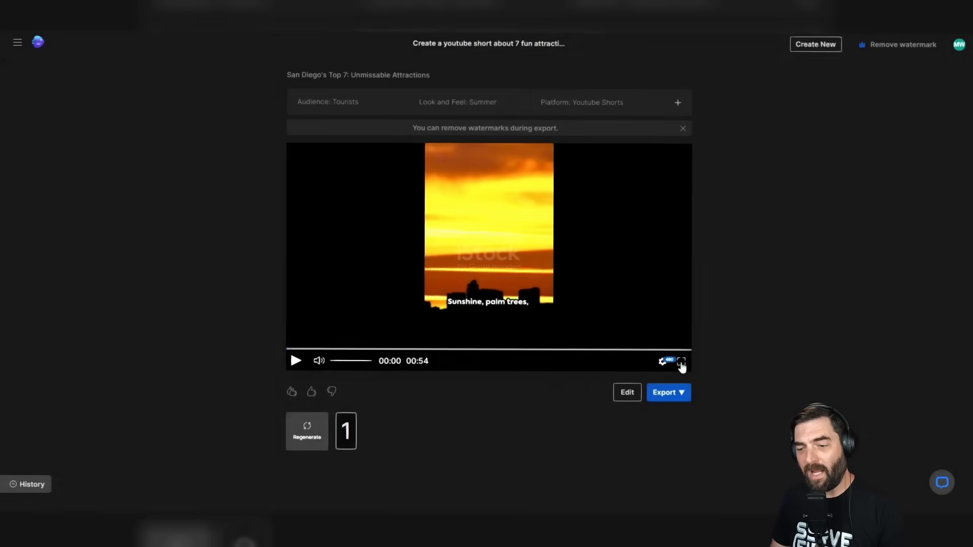
Play the generated 54-second 'San Diego's Top 7: Unmissable Attractions' short.
{"action": "left_click", "coordinate": [682, 361]}
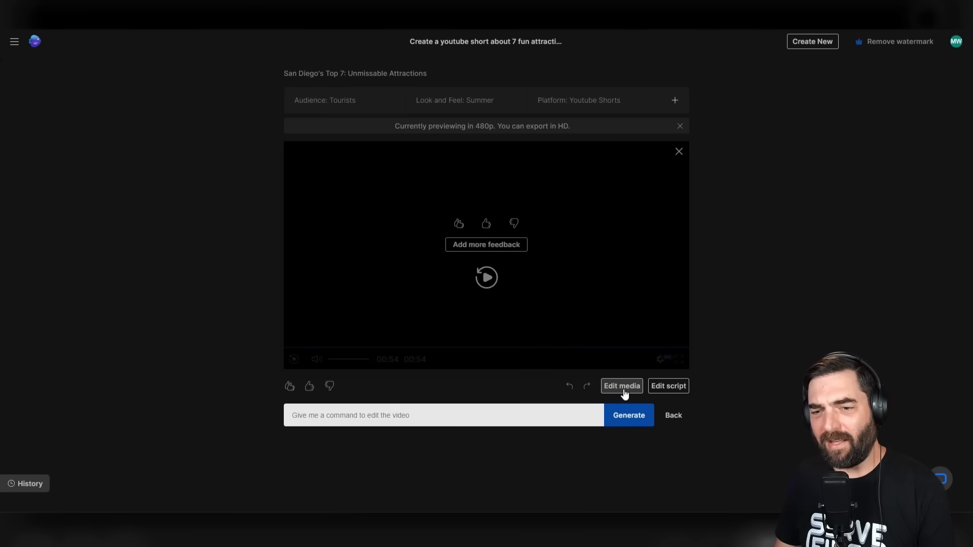
Replace the SeaWorld scene's waves clip with the first 'Seaworld' stock footage result.
{"action": "left_click", "coordinate": [622, 386]}
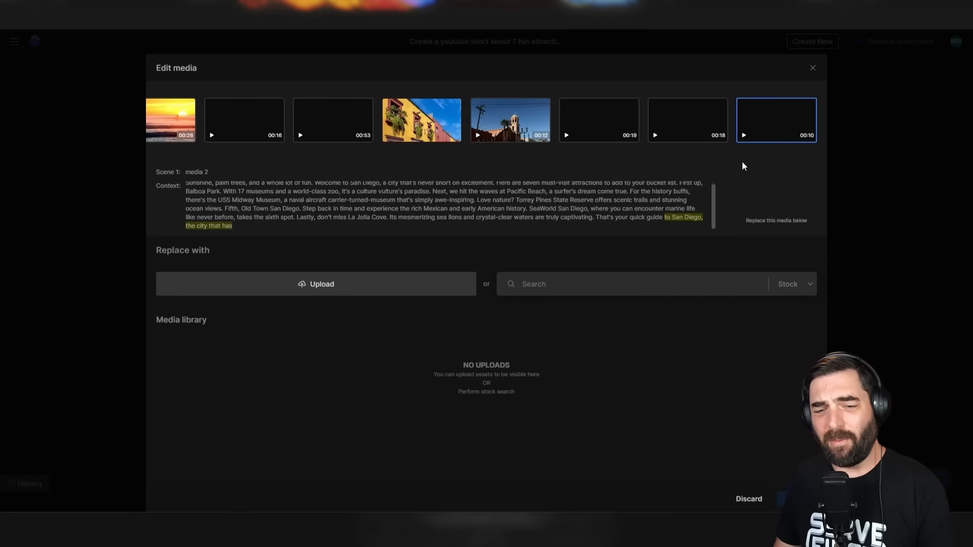
{"action": "left_click", "coordinate": [420, 120]}
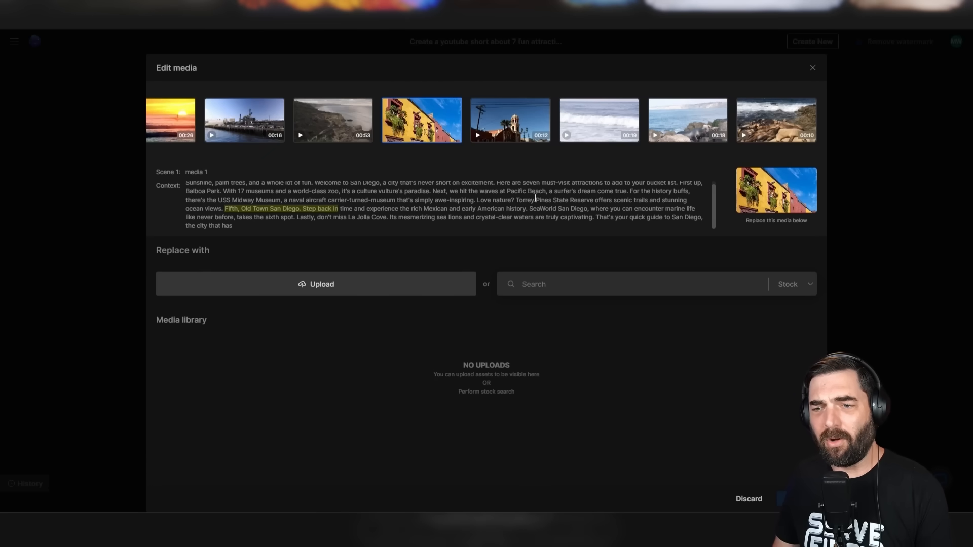
{"action": "left_click", "coordinate": [598, 120]}
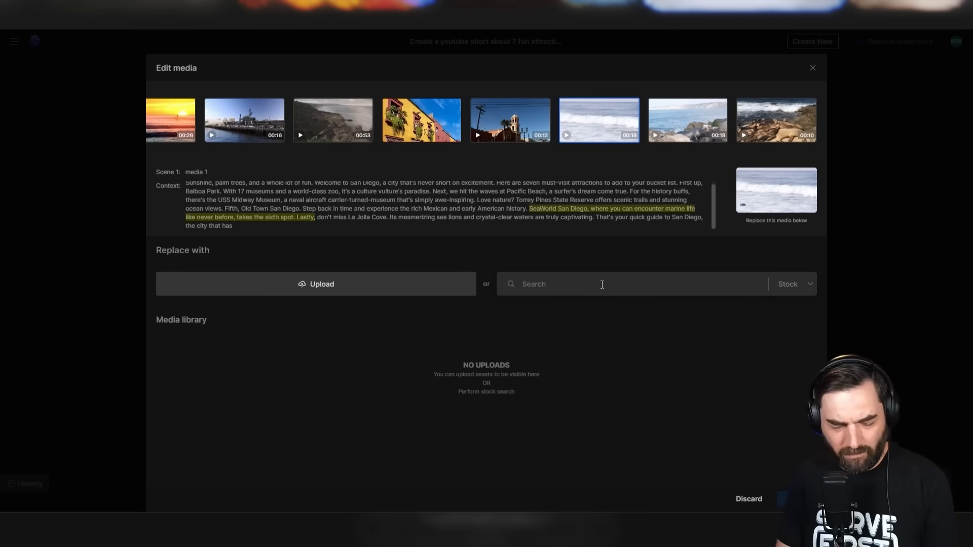
{"action": "type", "text": "Seaworld"}
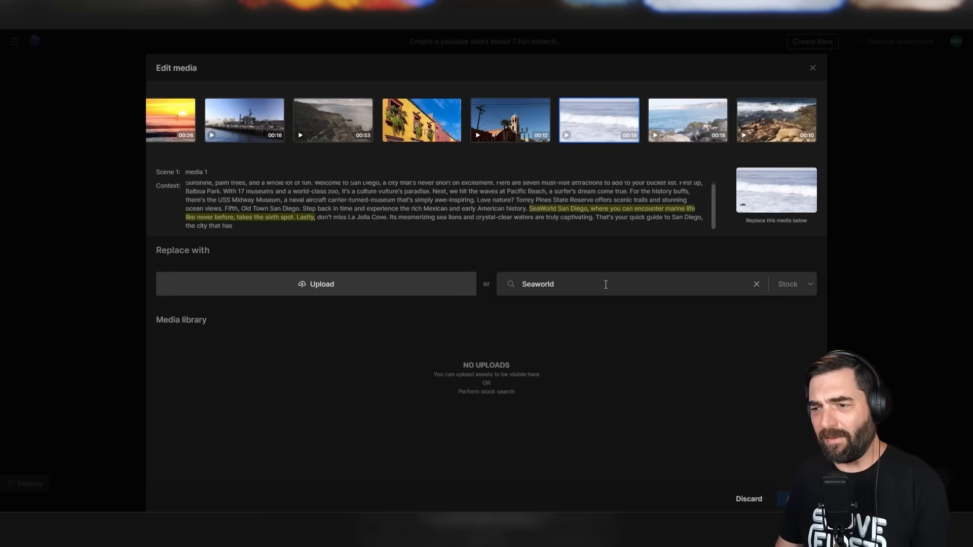
{"action": "key", "text": "Return"}
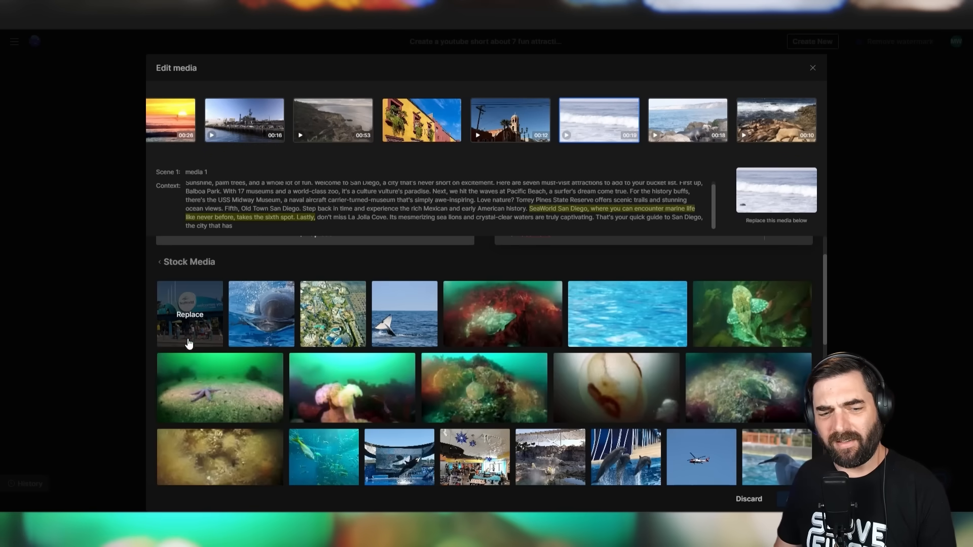
{"action": "left_click", "coordinate": [189, 313]}
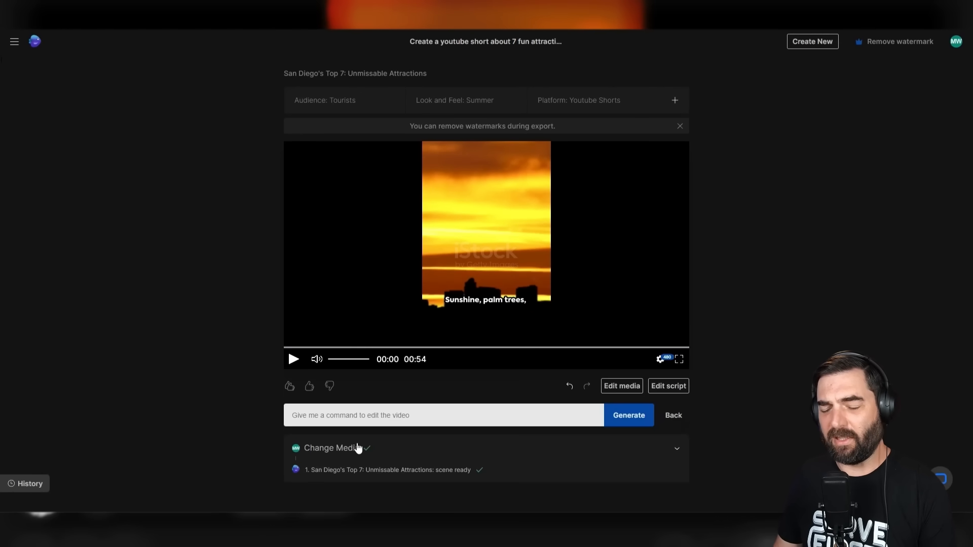
{"action": "mouse_move", "coordinate": [500, 349]}
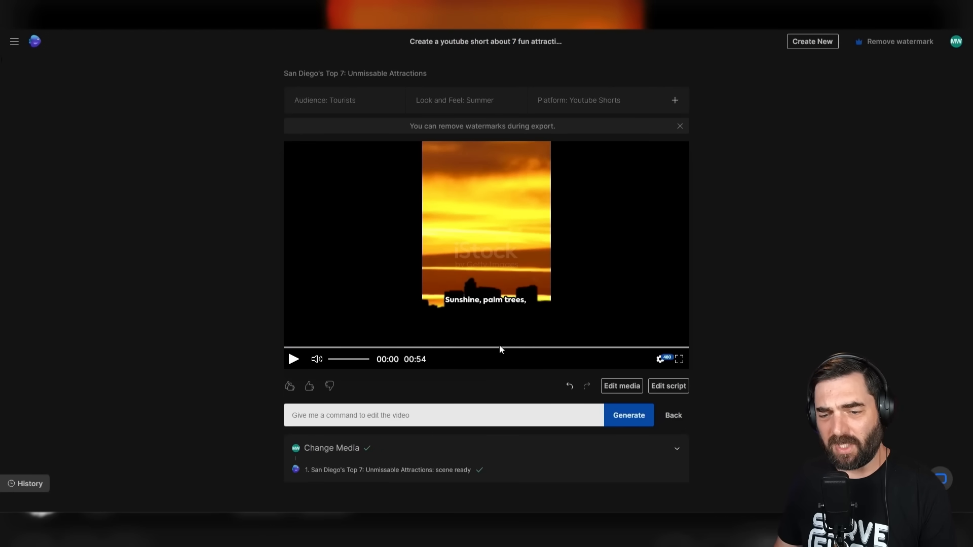
Seek to the SeaWorld narration near 00:44 to review the new entrance footage.
{"action": "left_click", "coordinate": [540, 348]}
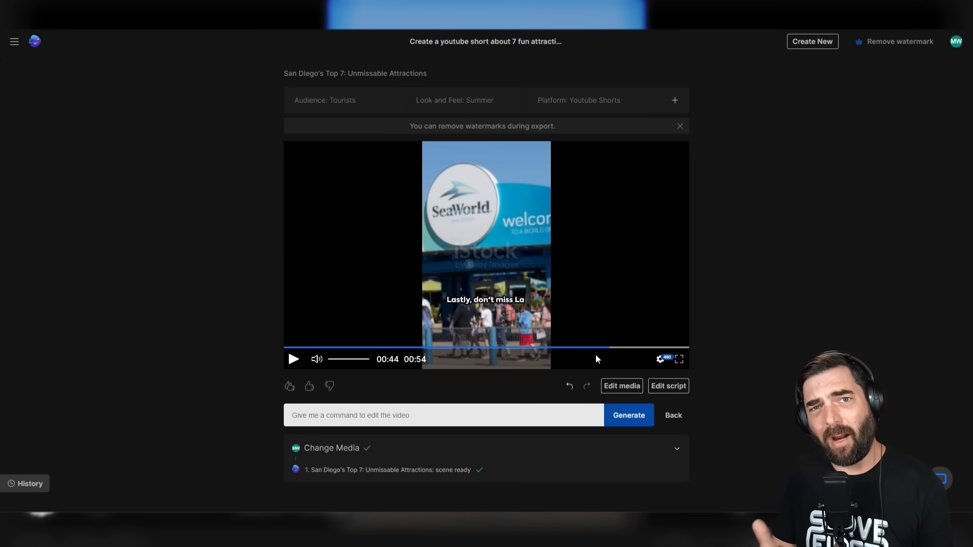
{"action": "mouse_move", "coordinate": [638, 361]}
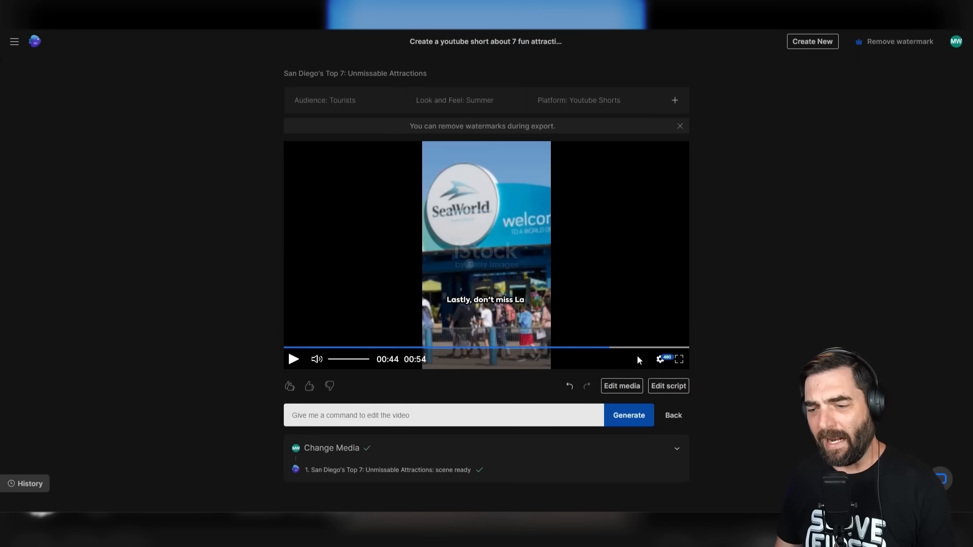
{"action": "left_click", "coordinate": [668, 385]}
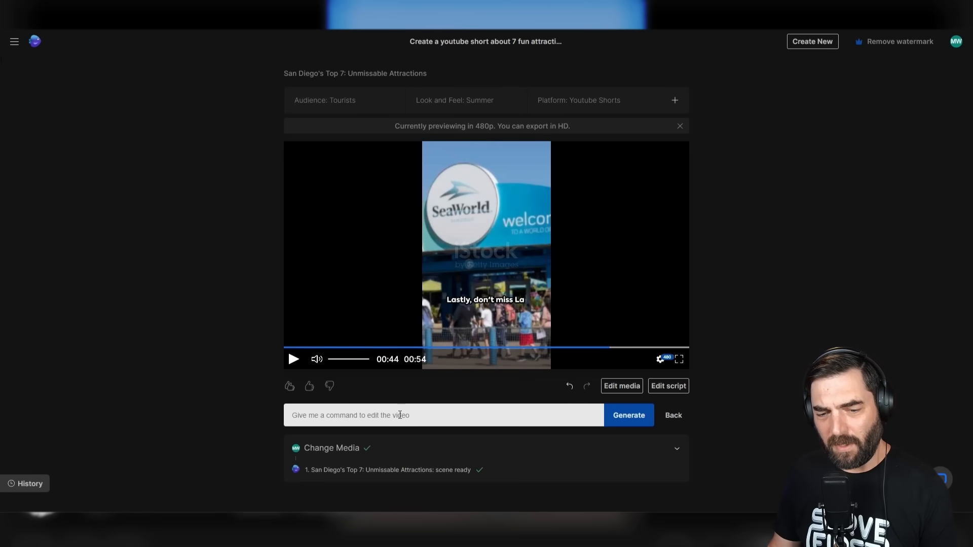
Submit the command 'Change the voiceover to a male Californian voice'.
{"action": "left_click", "coordinate": [440, 415]}
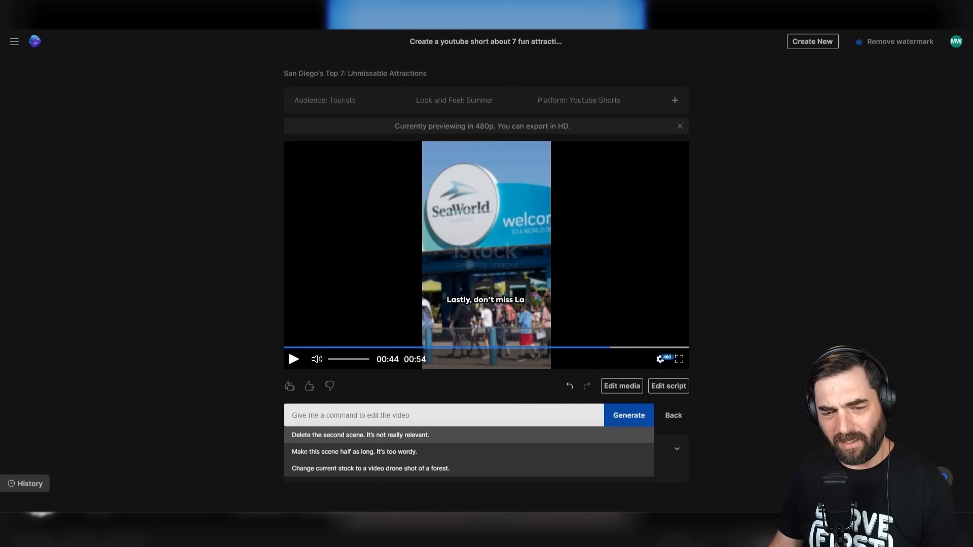
{"action": "type", "text": "Change the v"}
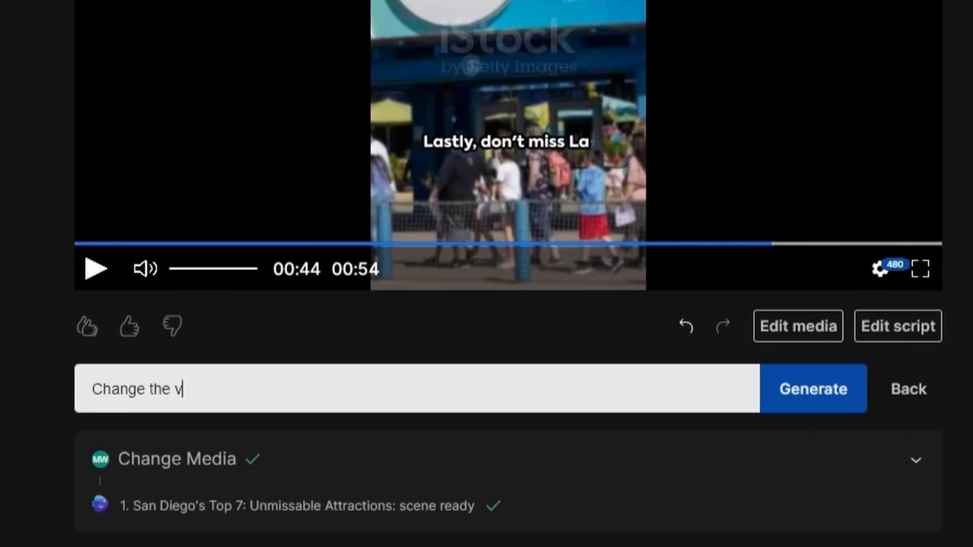
{"action": "type", "text": "oiceover to a"}
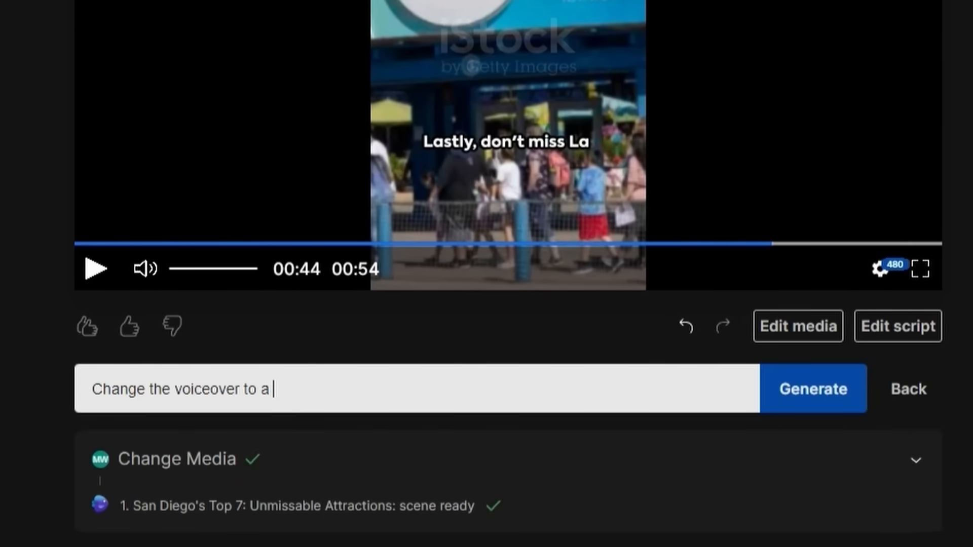
{"action": "type", "text": "male Californian voi"}
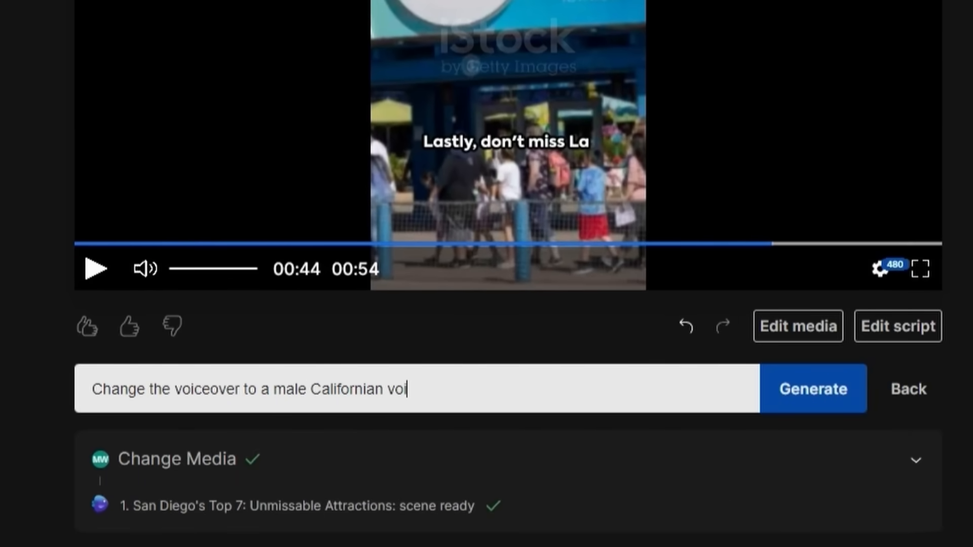
{"action": "left_click", "coordinate": [812, 389]}
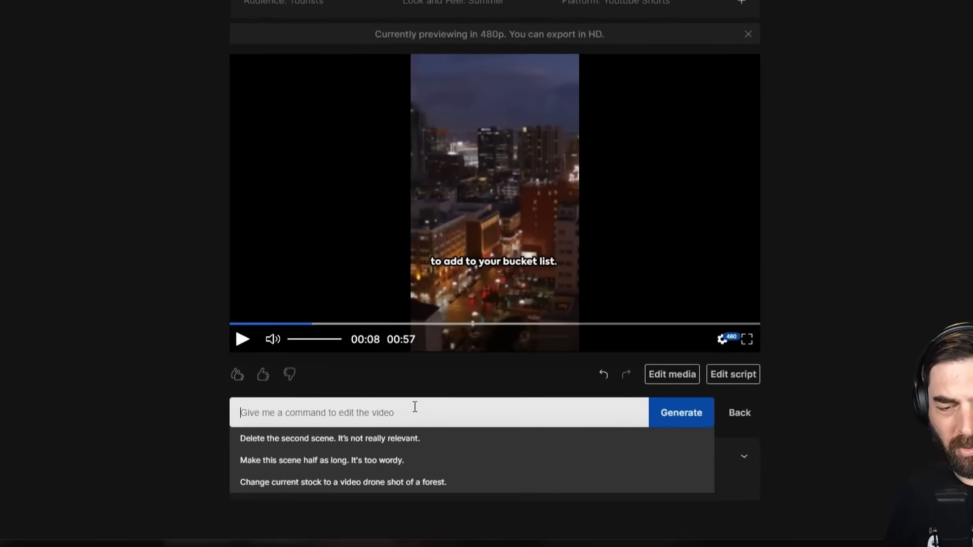
Submit a command changing the background music to something more upbeat and poppy.
{"action": "type", "text": "Change the back"}
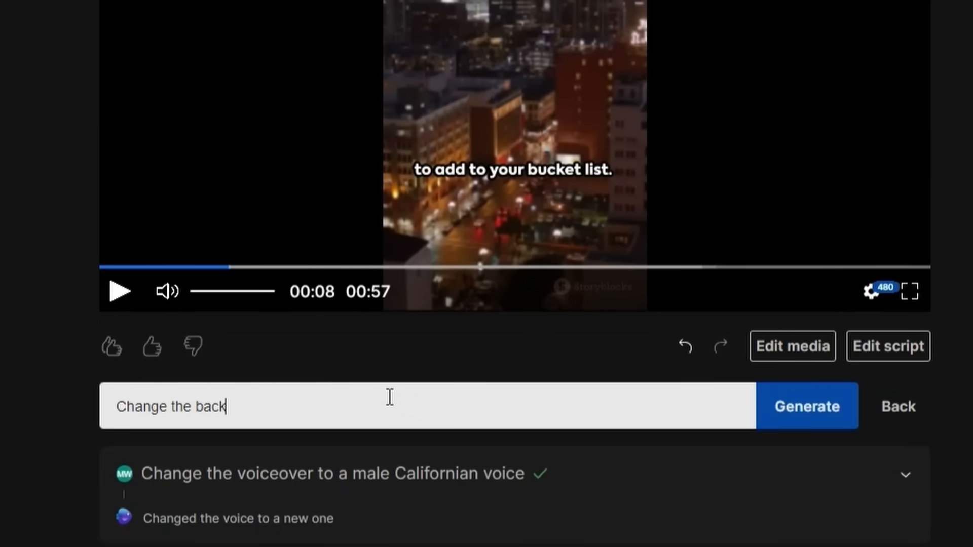
{"action": "type", "text": "ground music to somet"}
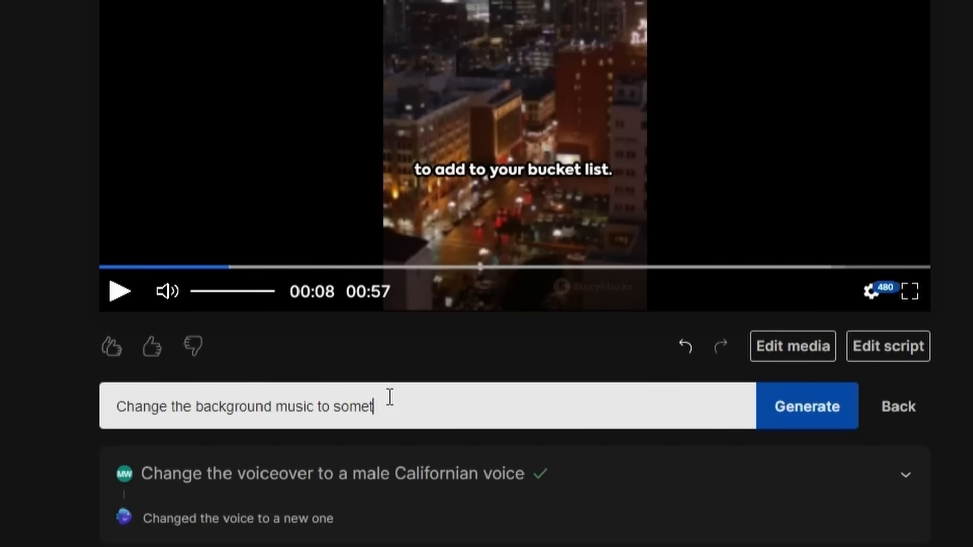
{"action": "type", "text": "hing more upbeat and"}
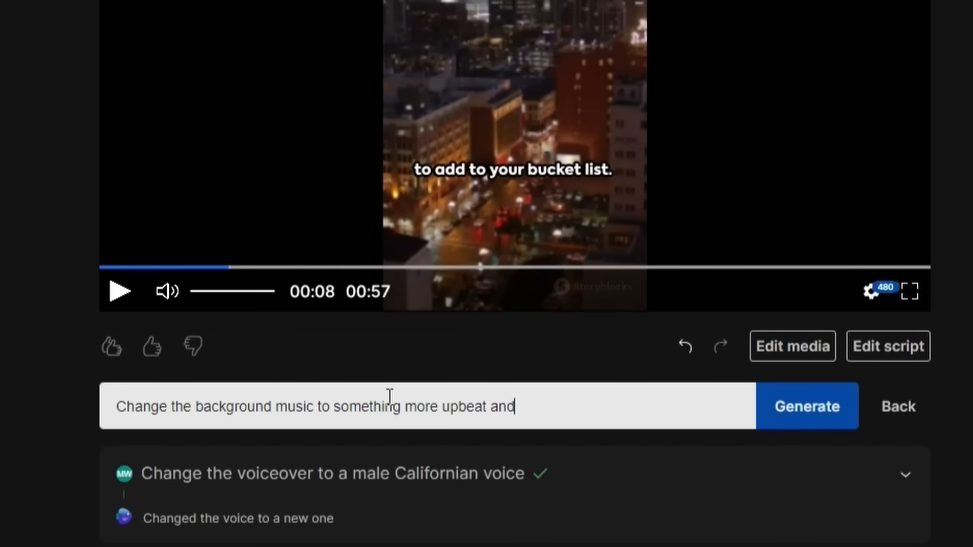
{"action": "left_click", "coordinate": [807, 407]}
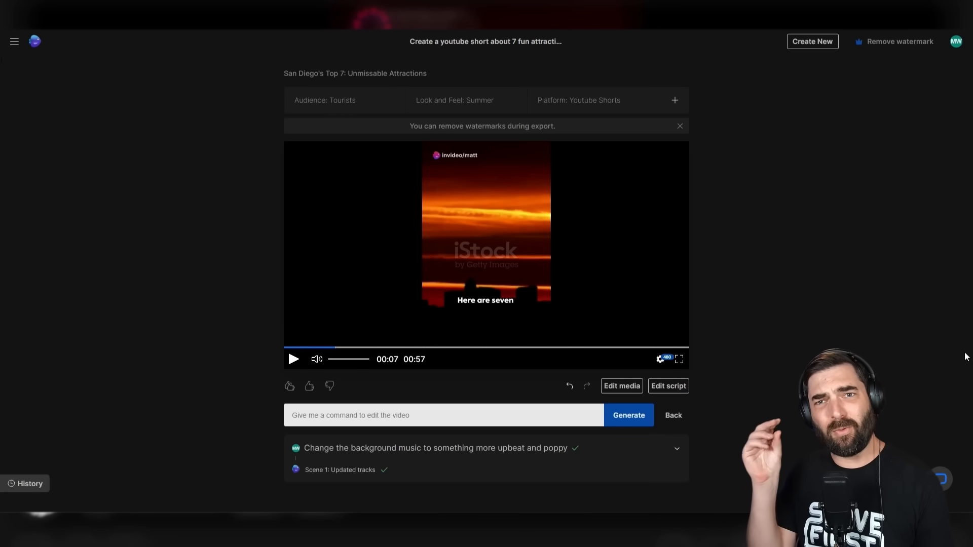
{"action": "mouse_move", "coordinate": [561, 311]}
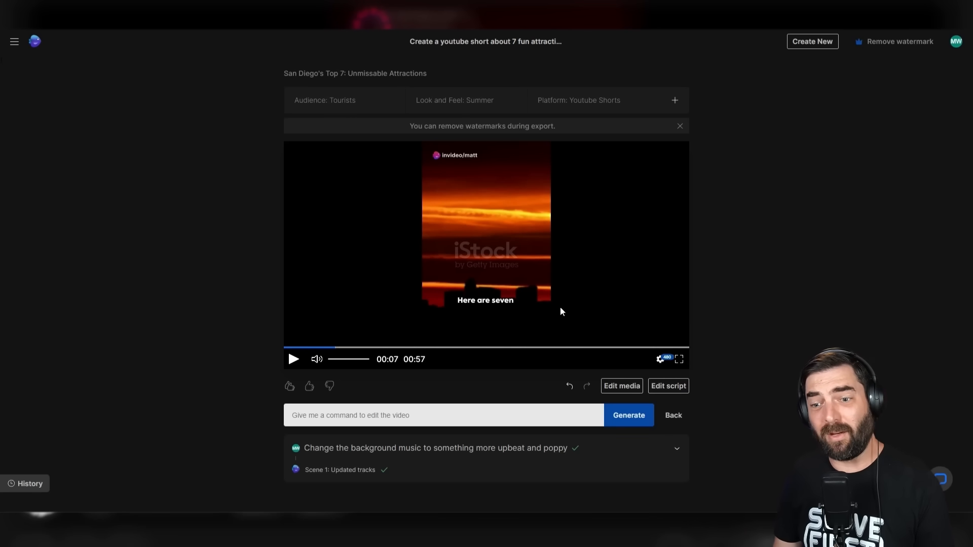
{"action": "mouse_move", "coordinate": [632, 268]}
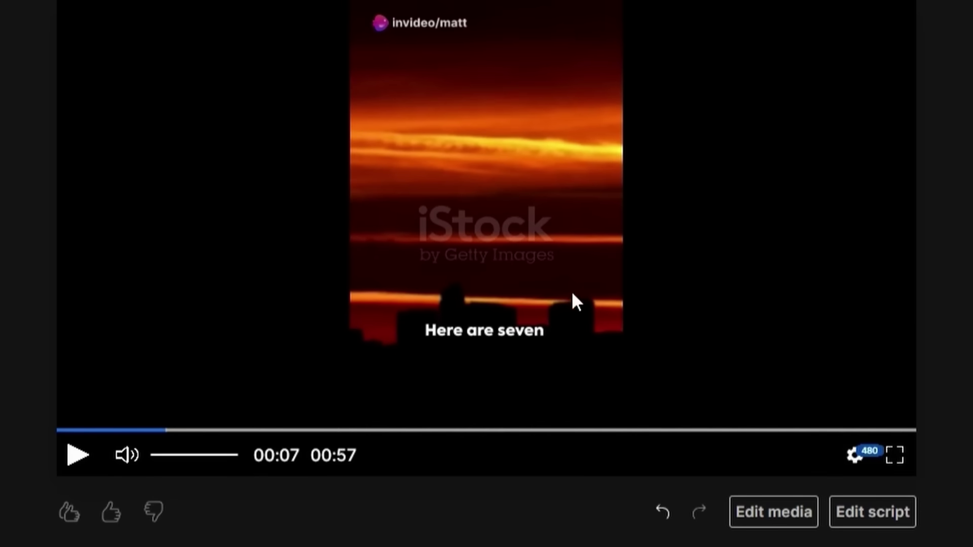
Preview the updated short, check and close Export, then start a new video.
{"action": "left_click", "coordinate": [373, 429]}
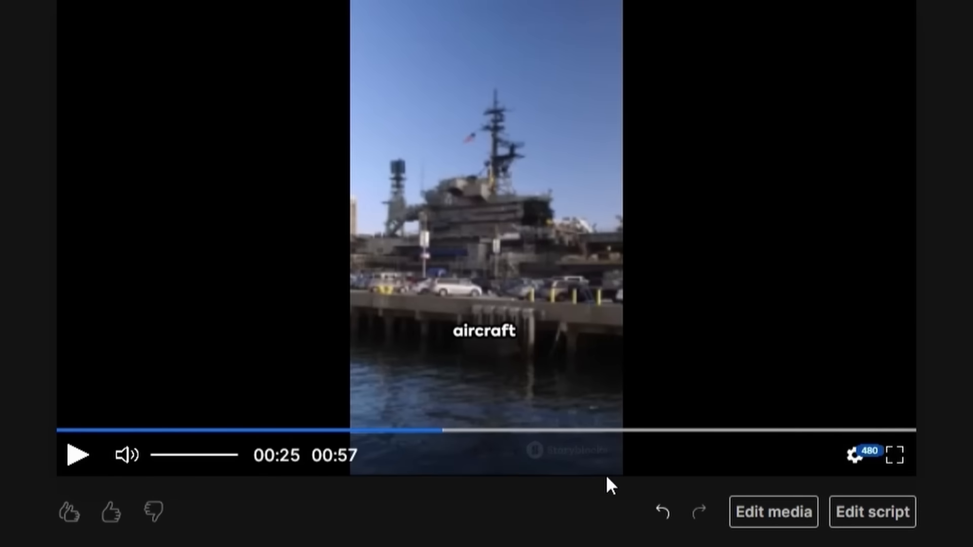
{"action": "mouse_move", "coordinate": [561, 498]}
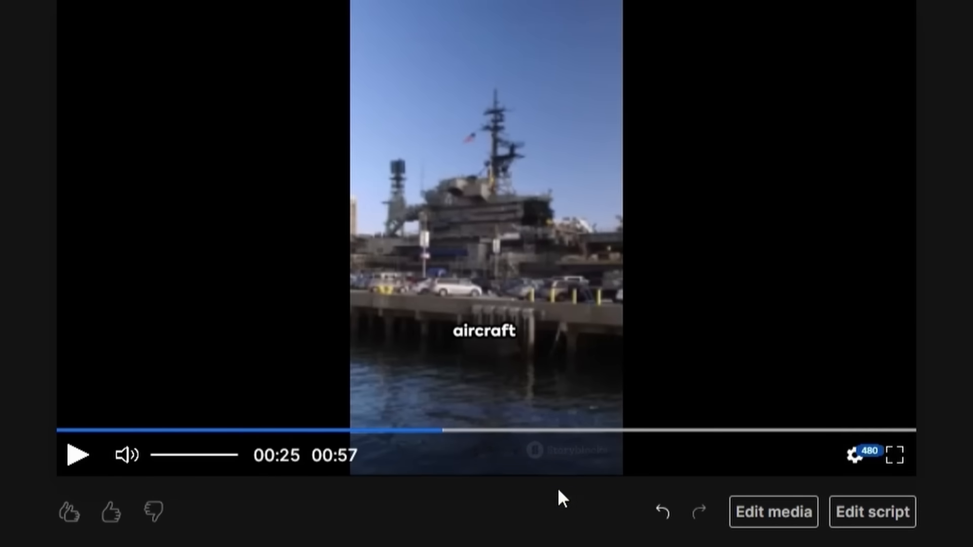
{"action": "left_click", "coordinate": [666, 370]}
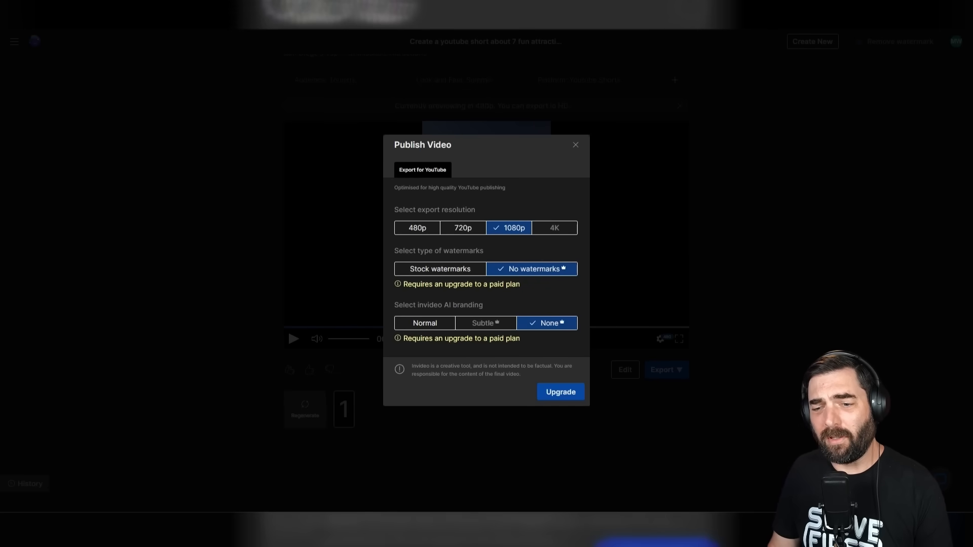
{"action": "mouse_move", "coordinate": [537, 297]}
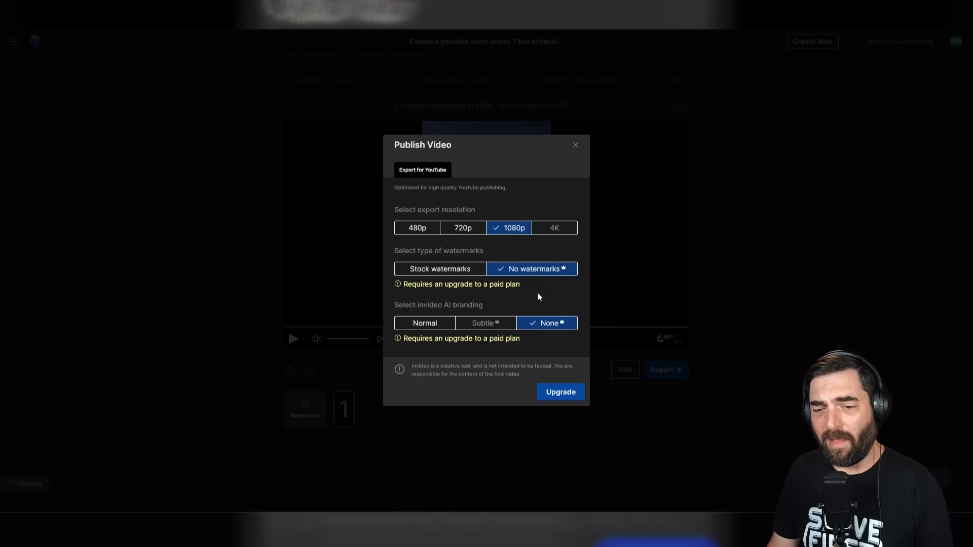
{"action": "left_click", "coordinate": [573, 144]}
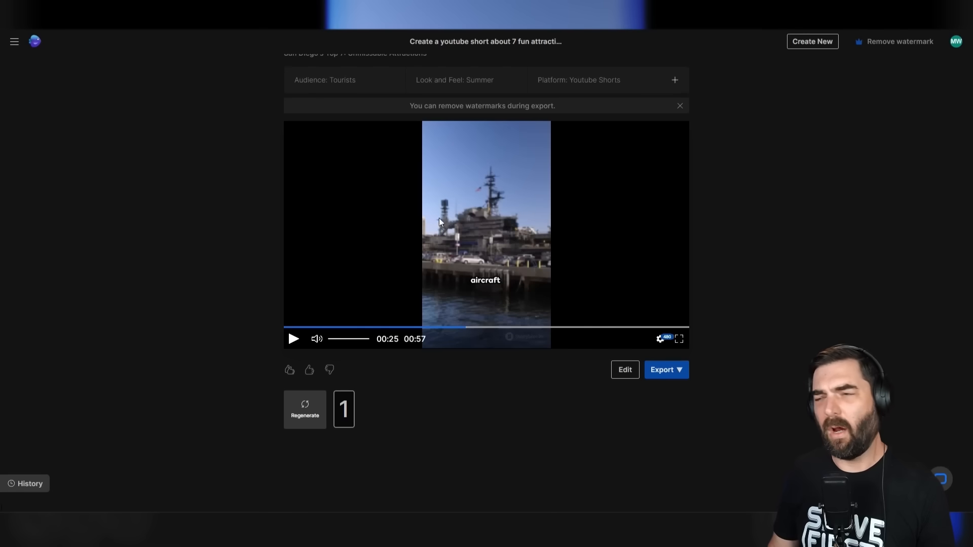
{"action": "left_click", "coordinate": [811, 41]}
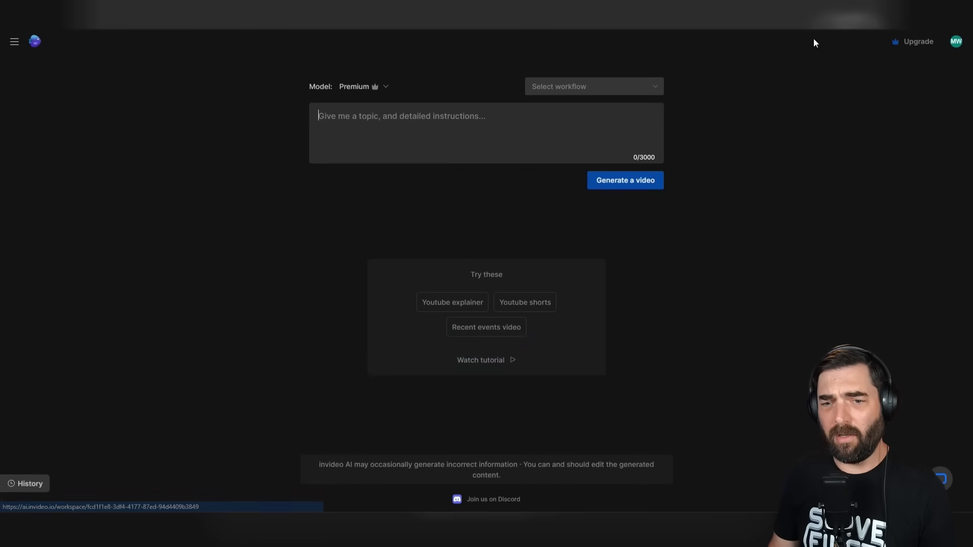
Set up a 15-minute YouTube explainer on a 'home-based business'.
{"action": "left_click", "coordinate": [452, 302]}
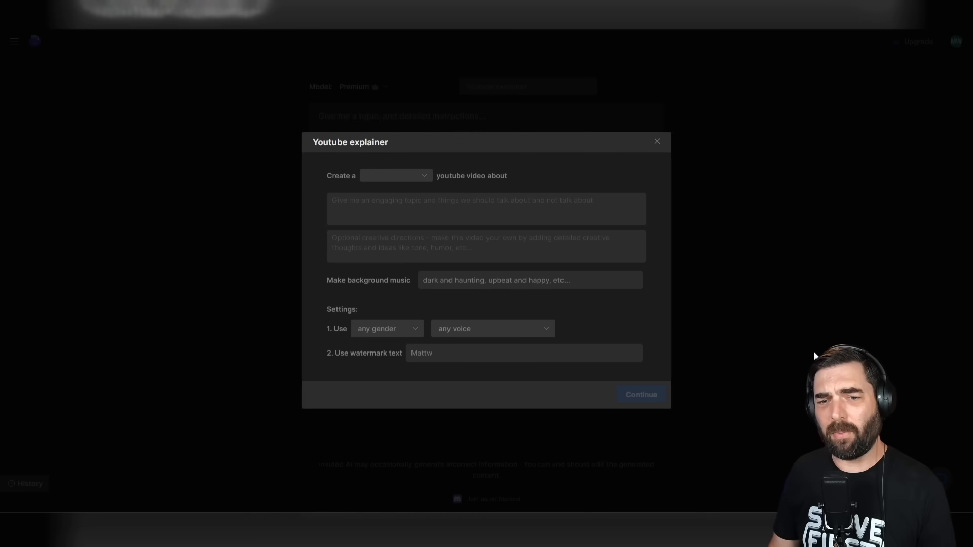
{"action": "left_click", "coordinate": [396, 175]}
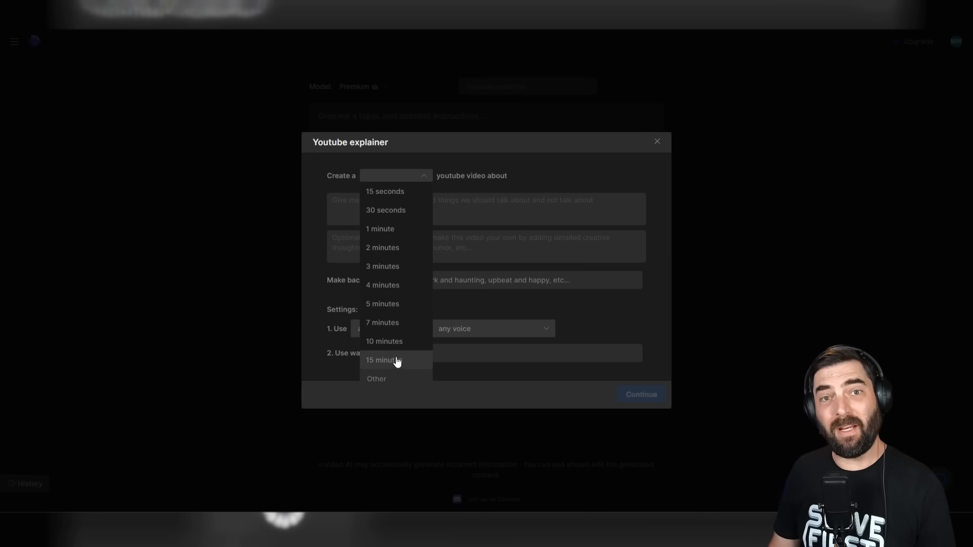
{"action": "left_click", "coordinate": [381, 360]}
{"action": "type", "text": "The best advice around starting a brand new"}
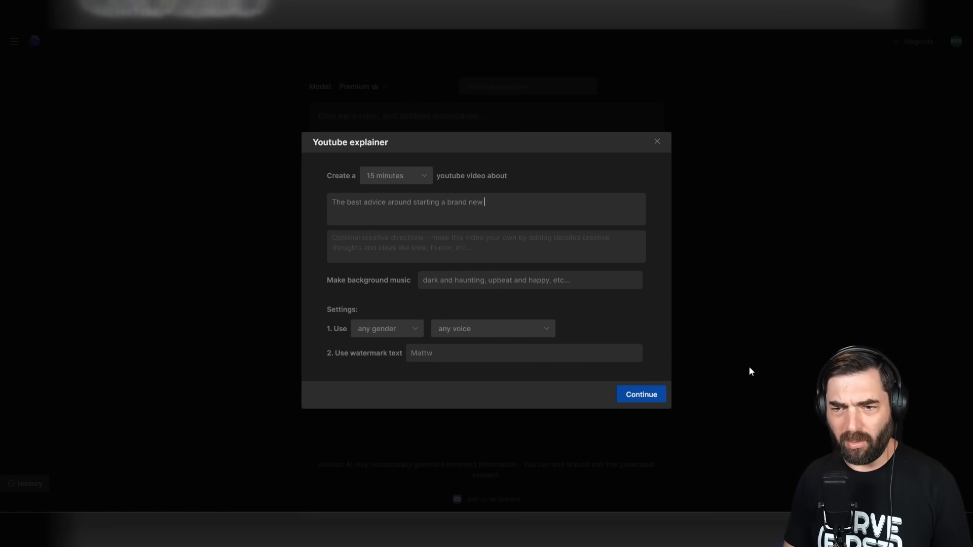
{"action": "type", "text": "home-based business"}
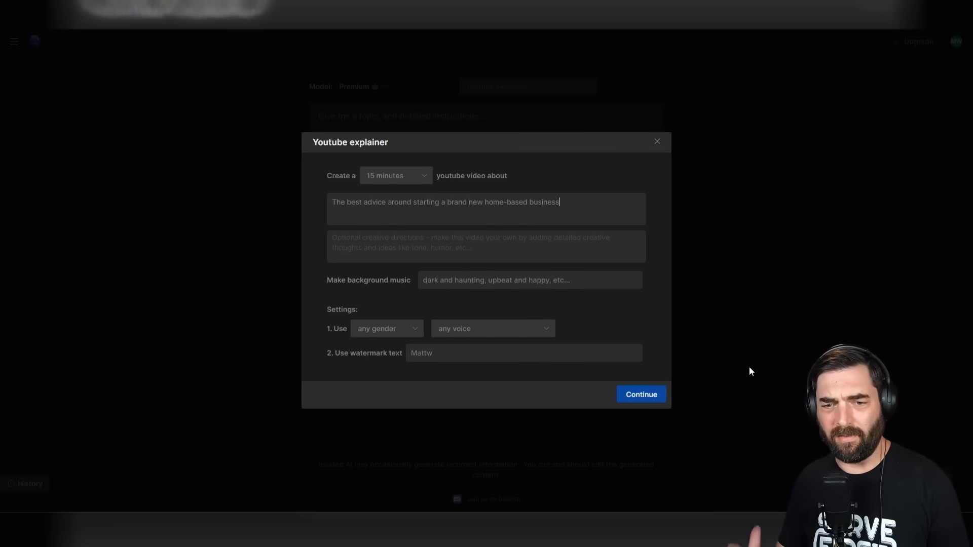
{"action": "mouse_move", "coordinate": [456, 242]}
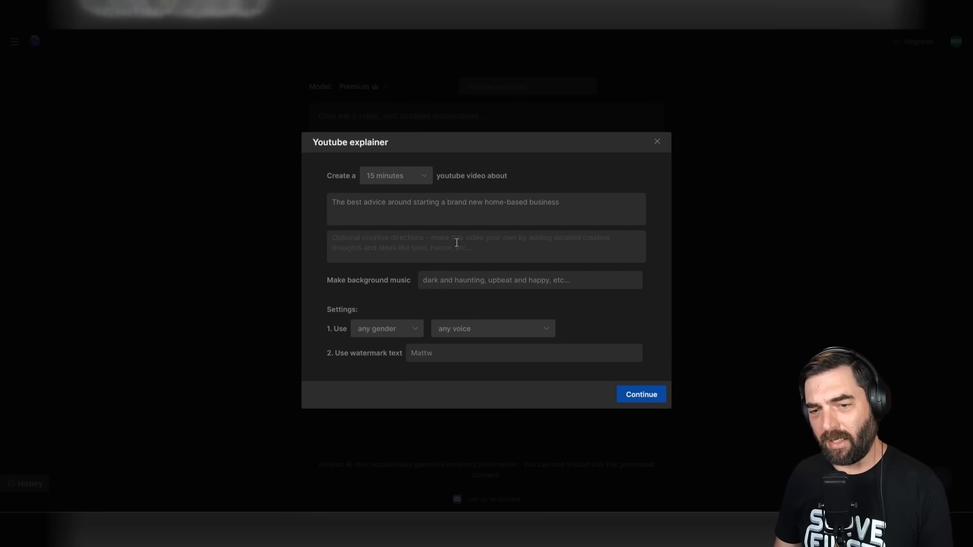
{"action": "mouse_move", "coordinate": [390, 276]}
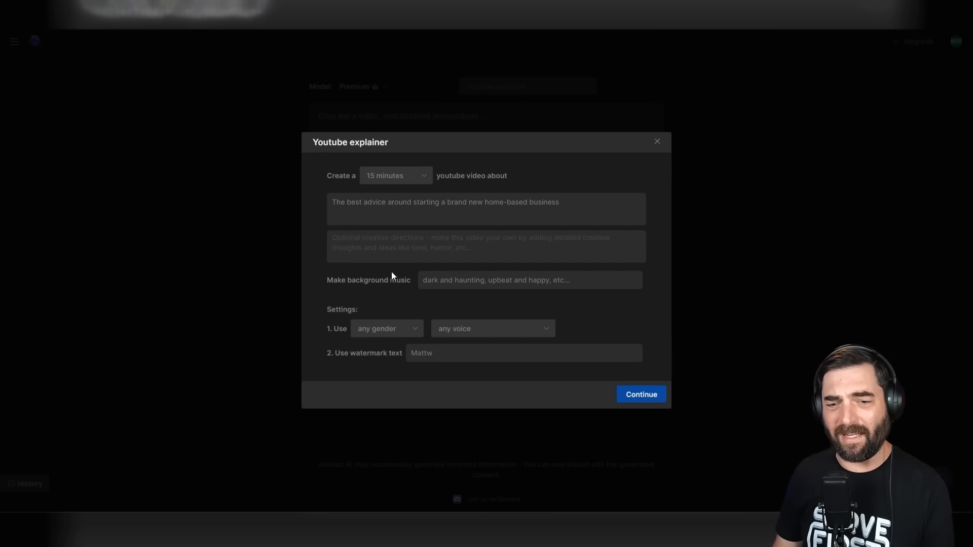
{"action": "mouse_move", "coordinate": [522, 261]}
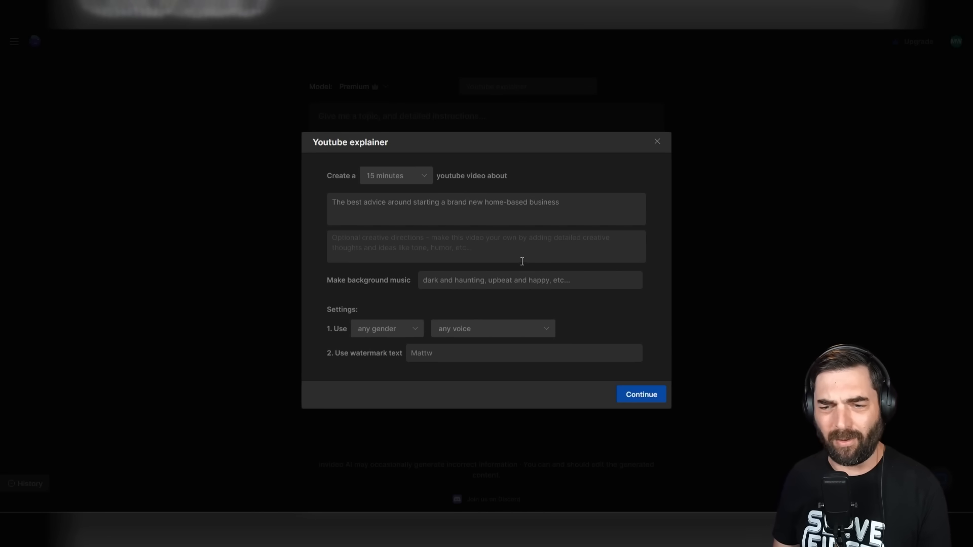
Add fun, playful, humorous yet educational directions and choose a female narrator.
{"action": "type", "text": "The video should"}
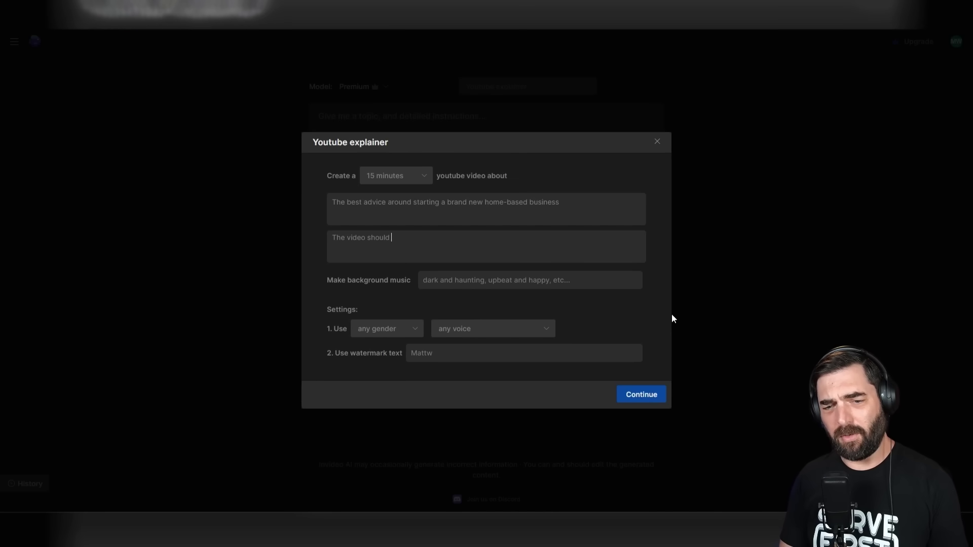
{"action": "type", "text": "be fun and playful"}
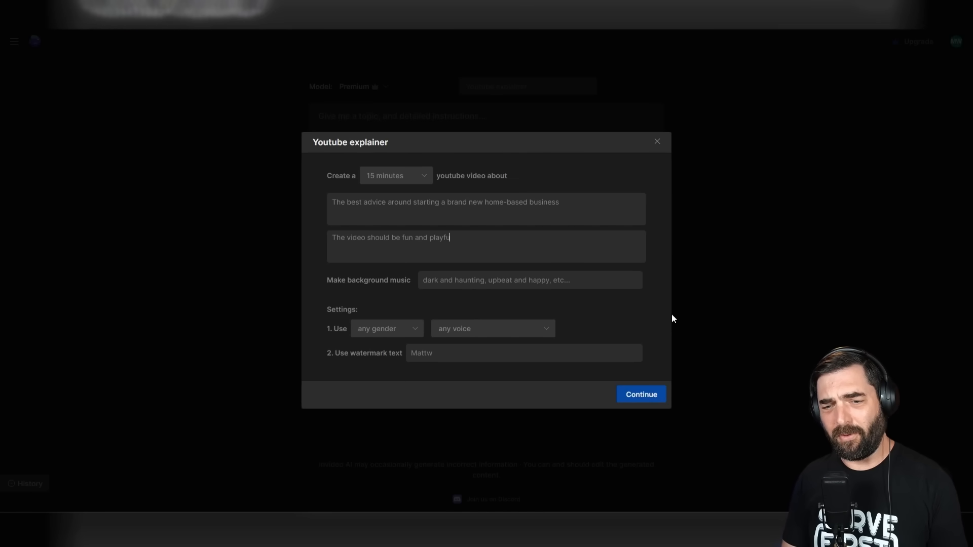
{"action": "type", "text": "with a little bit of"}
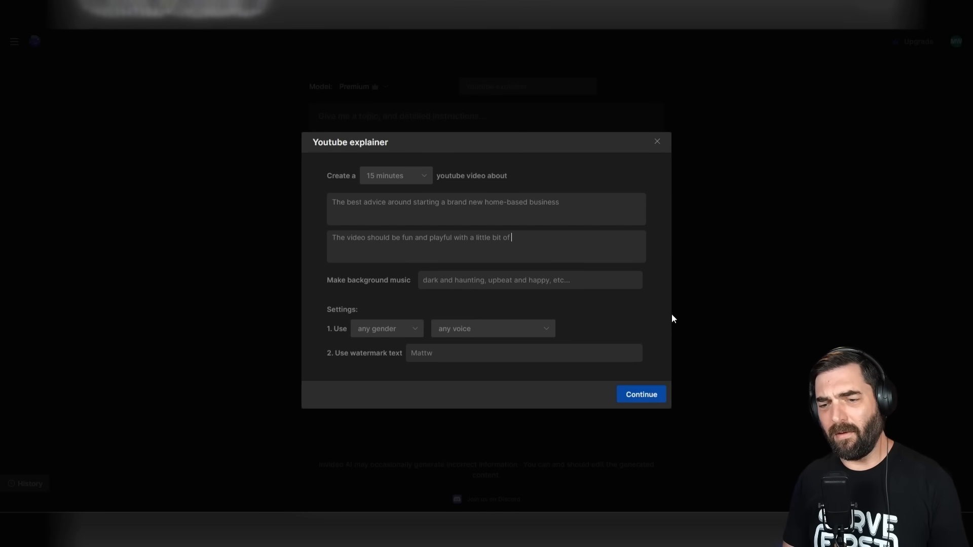
{"action": "type", "text": "humor but also very educ"}
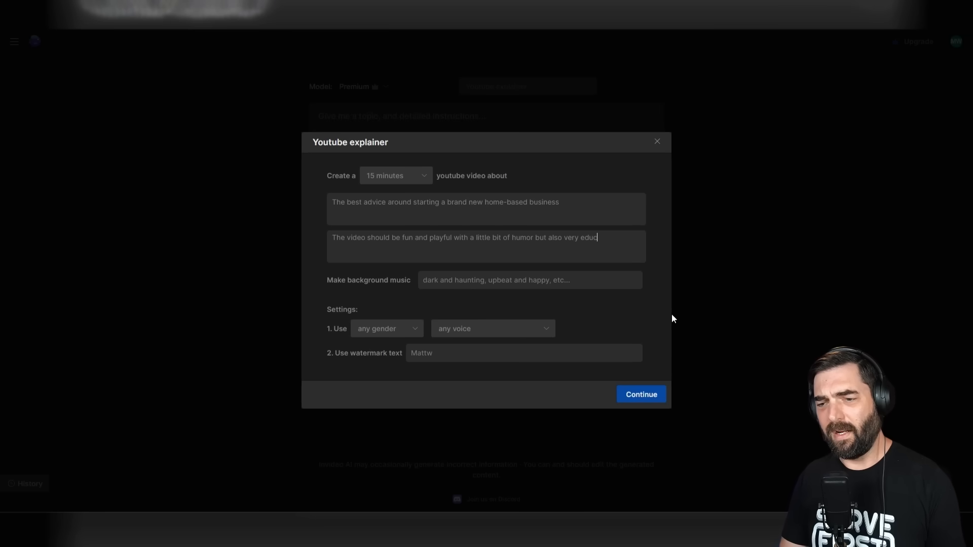
{"action": "type", "text": "ational"}
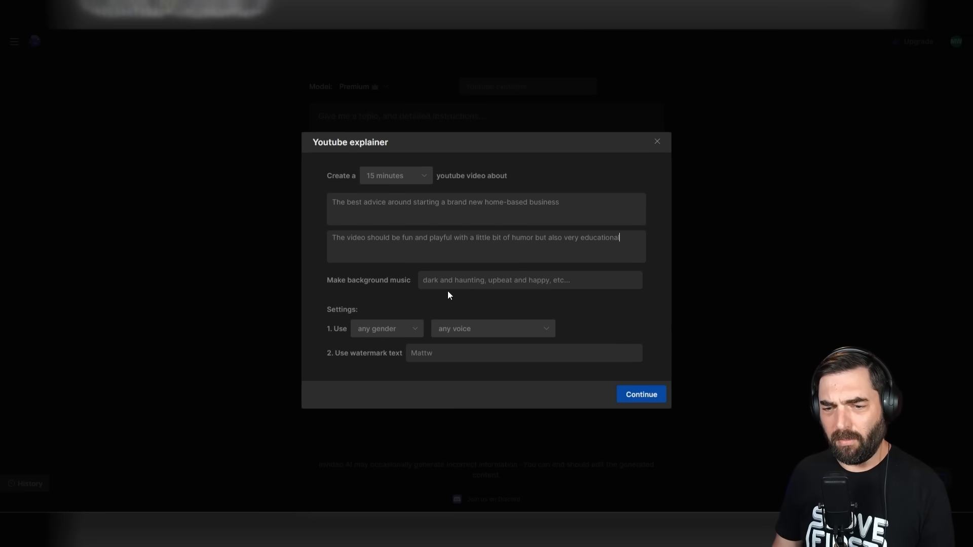
{"action": "left_click", "coordinate": [386, 329]}
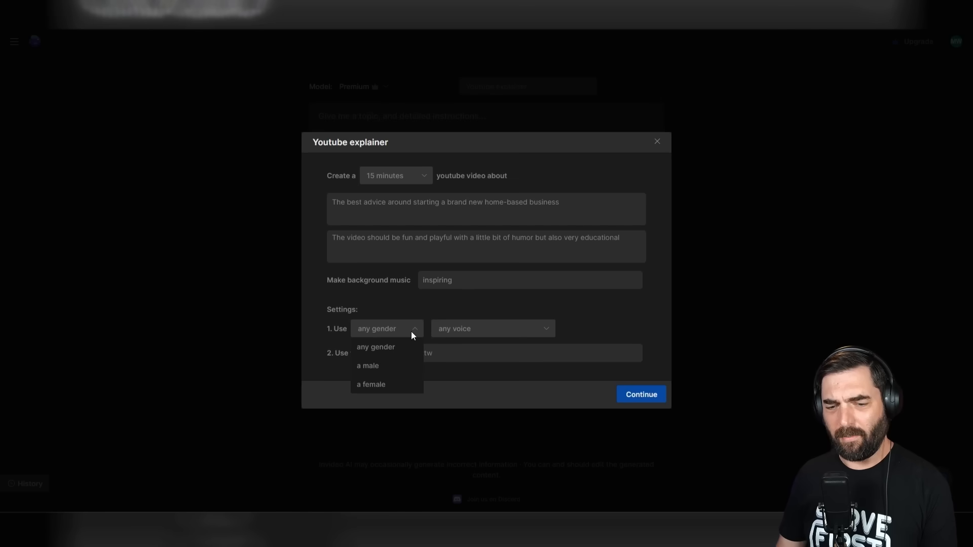
{"action": "left_click", "coordinate": [370, 384]}
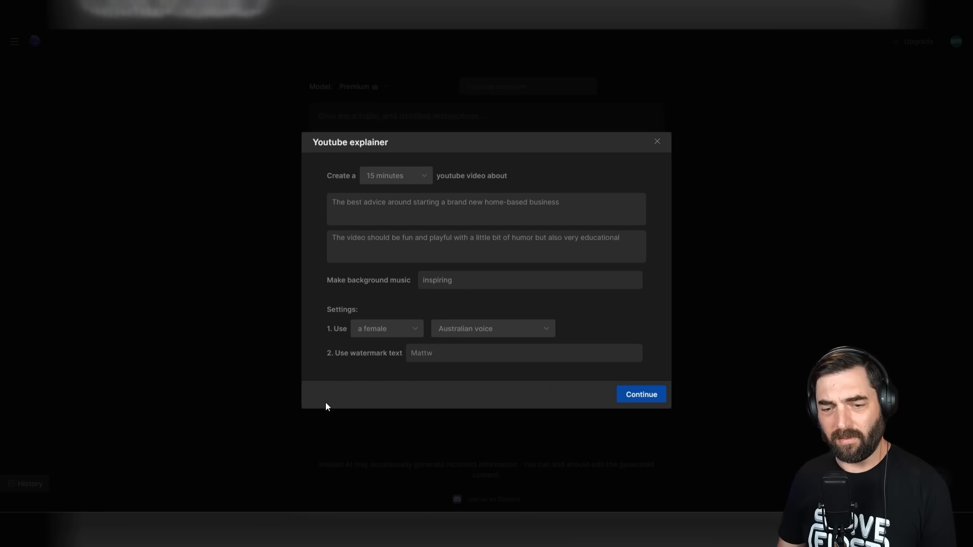
{"action": "left_click", "coordinate": [641, 394]}
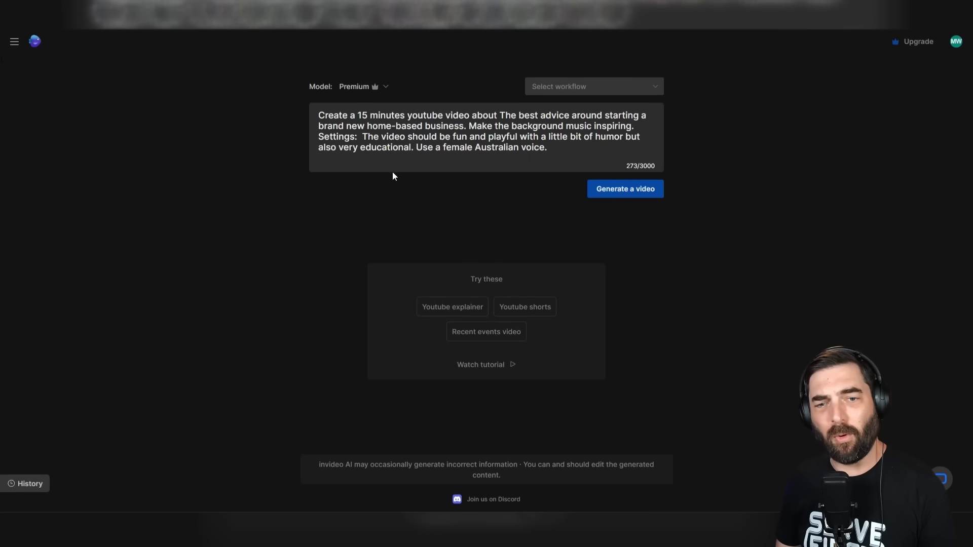
{"action": "mouse_move", "coordinate": [489, 111]}
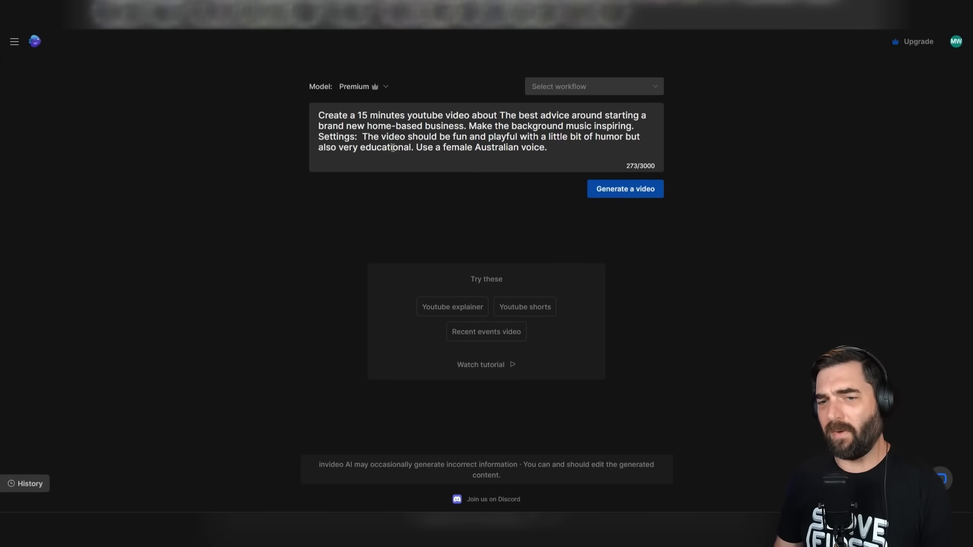
{"action": "mouse_move", "coordinate": [497, 149]}
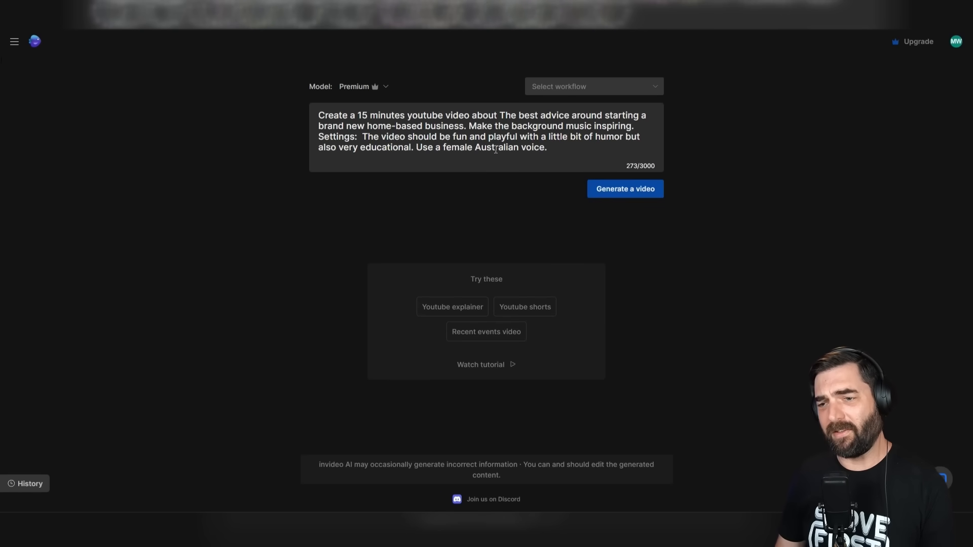
Submit the 15-minute home-based business explainer prompt for generation.
{"action": "left_click", "coordinate": [625, 189]}
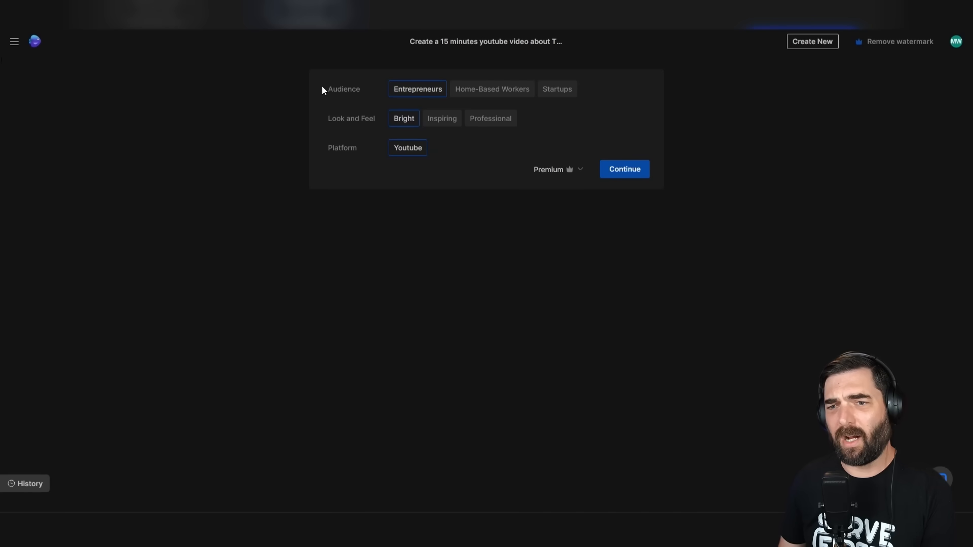
Target Home-Based Workers with an Inspiring look and generate the video.
{"action": "left_click", "coordinate": [491, 88]}
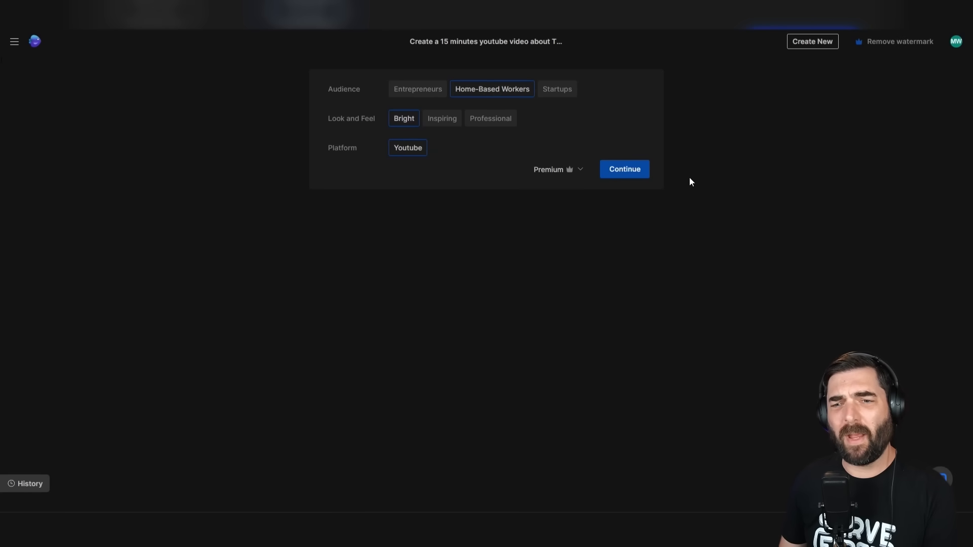
{"action": "left_click", "coordinate": [441, 118]}
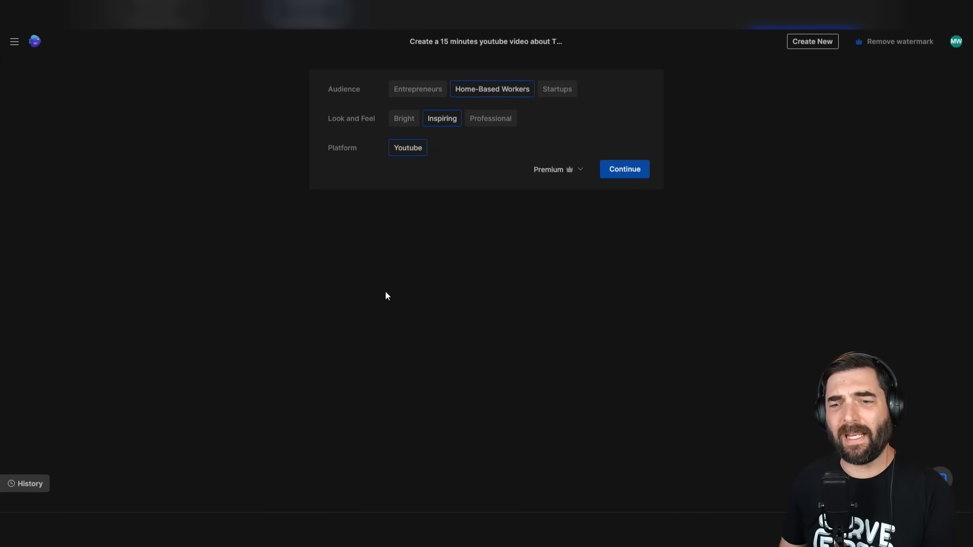
{"action": "left_click", "coordinate": [624, 168]}
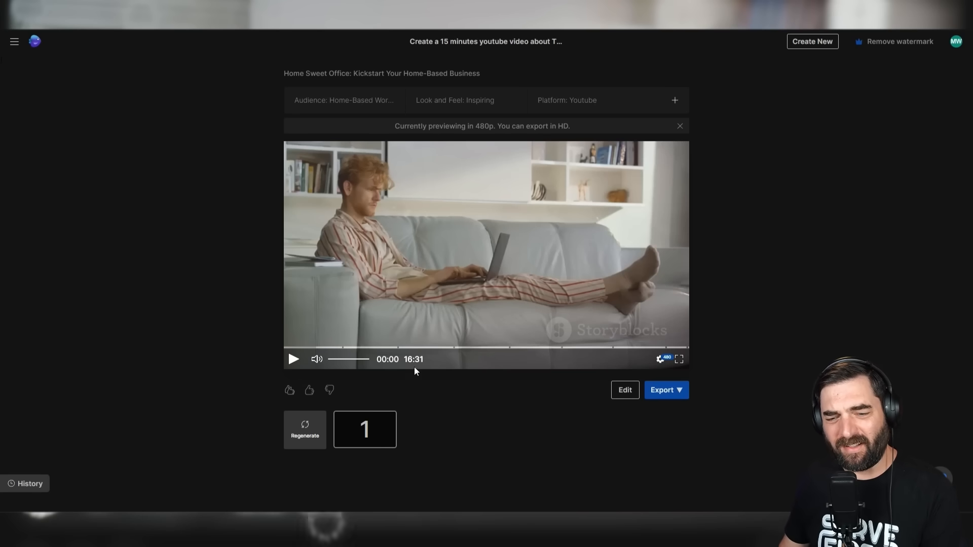
{"action": "mouse_move", "coordinate": [556, 489]}
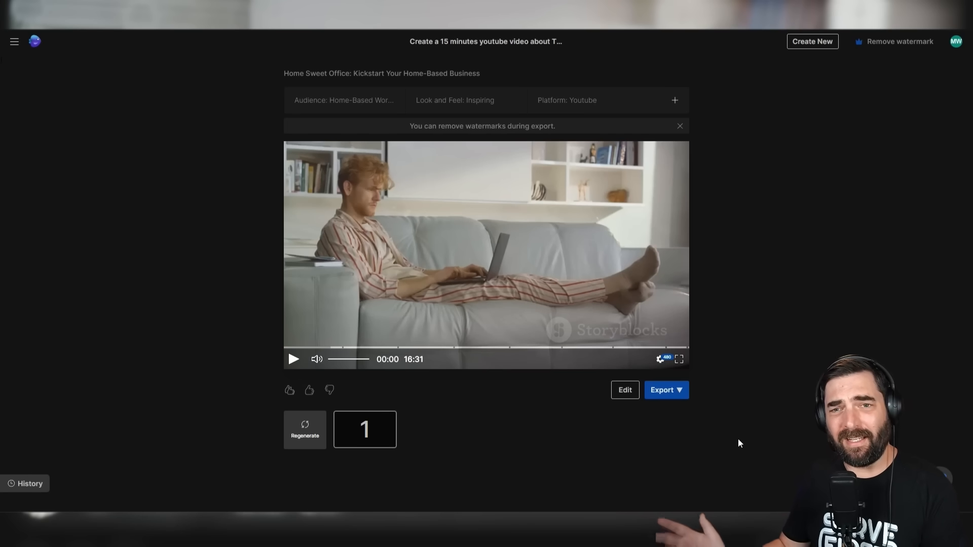
{"action": "mouse_move", "coordinate": [358, 348]}
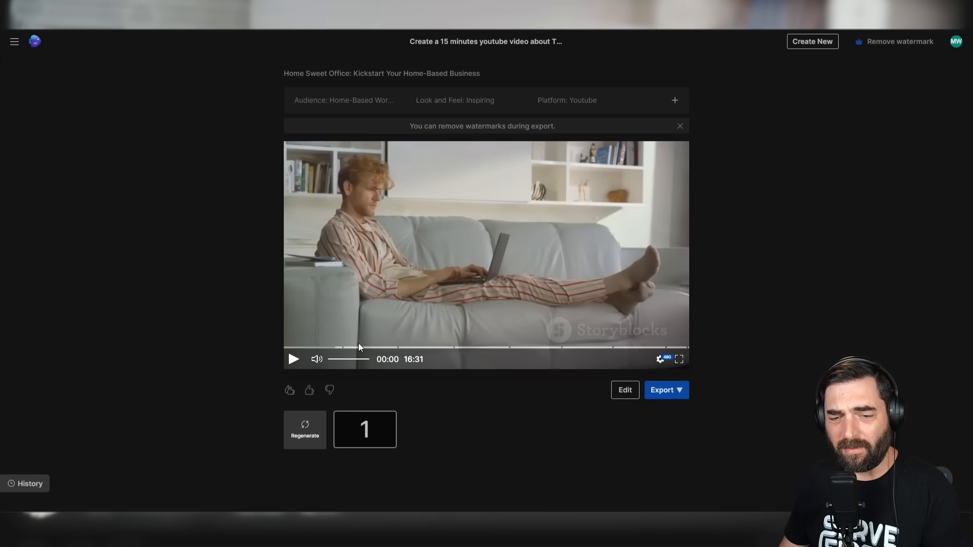
{"action": "mouse_move", "coordinate": [717, 353]}
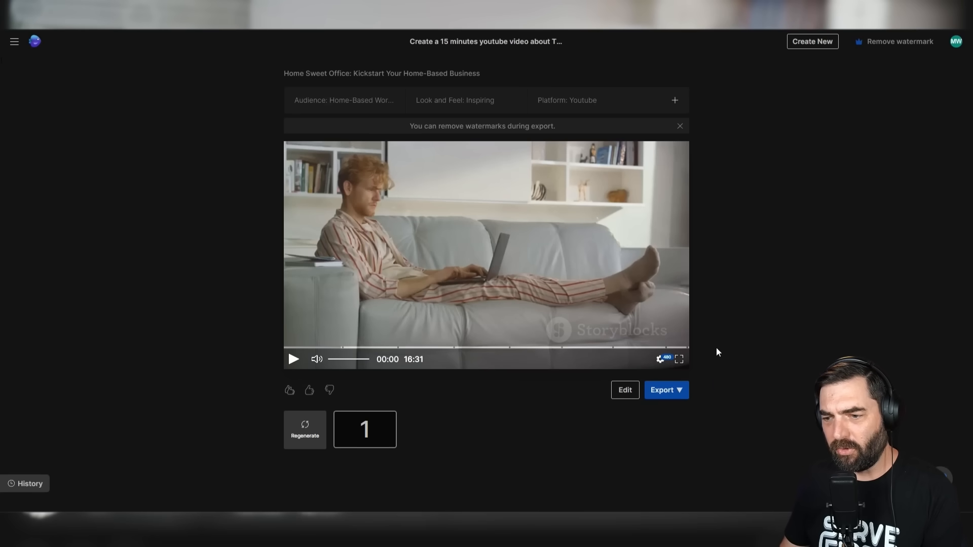
Start playback of the 16:31 home-business video preview.
{"action": "left_click", "coordinate": [678, 359]}
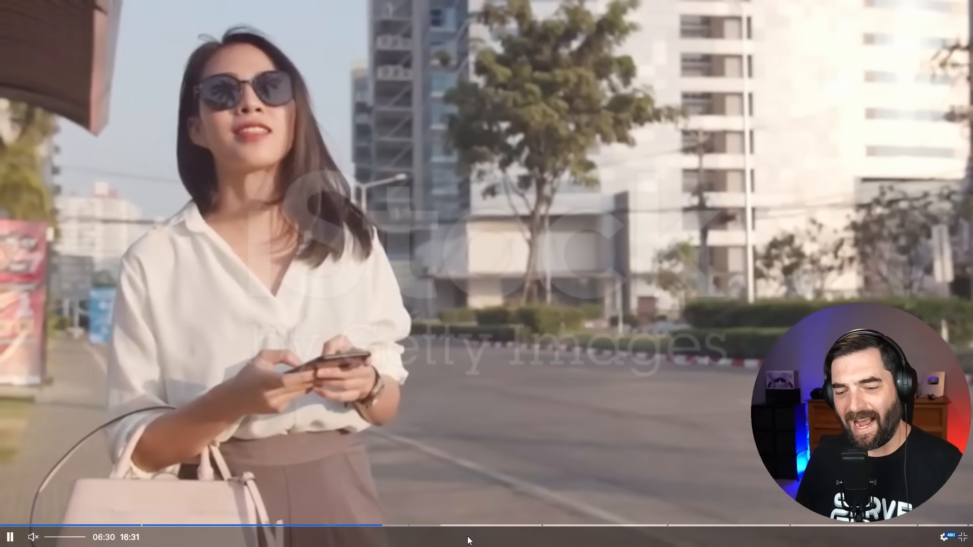
Leave full-screen playback, preview a few more seconds, and begin an edit command.
{"action": "left_click", "coordinate": [468, 531]}
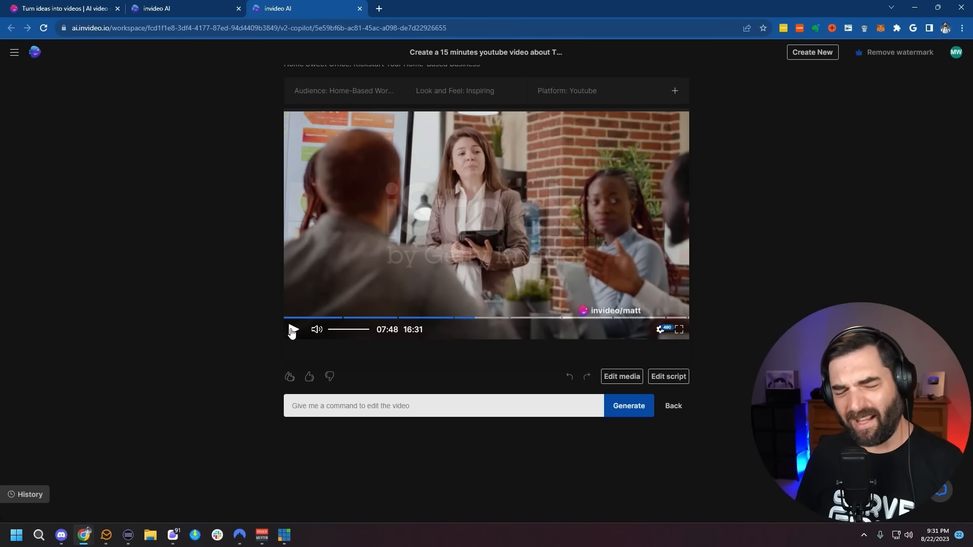
{"action": "left_click", "coordinate": [680, 330]}
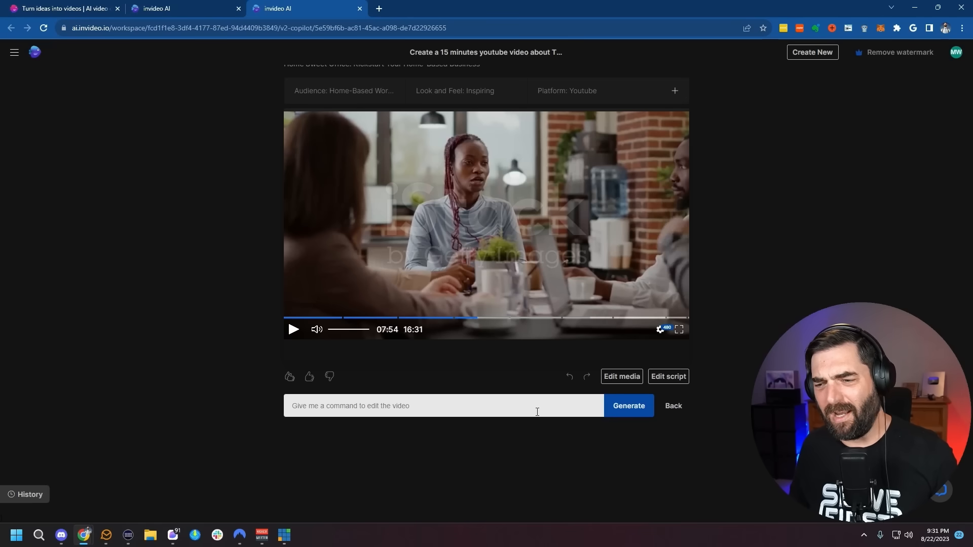
{"action": "left_click", "coordinate": [444, 405]}
{"action": "type", "text": "Add subtitles to the entire"}
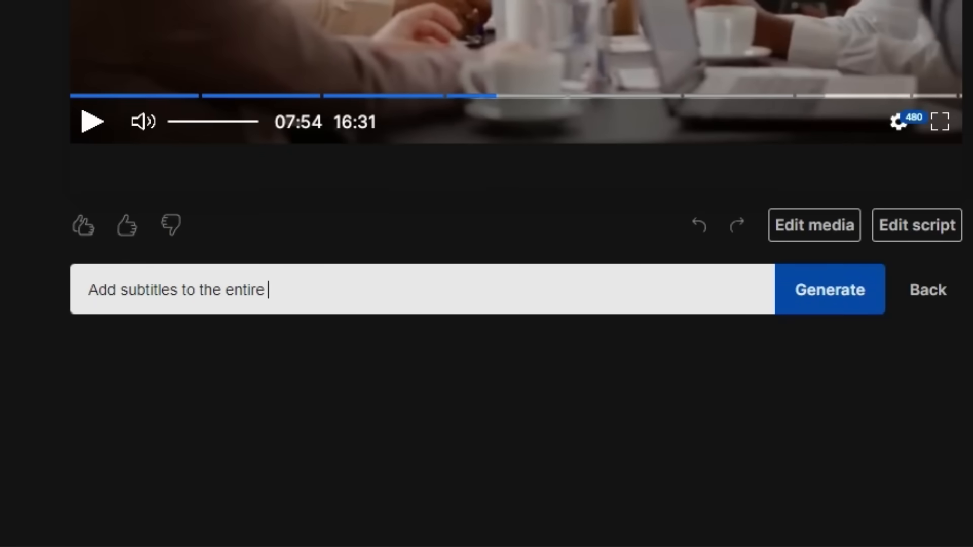
Submit the 'Add subtitles to the entire video' command and resume playback.
{"action": "left_click", "coordinate": [829, 290]}
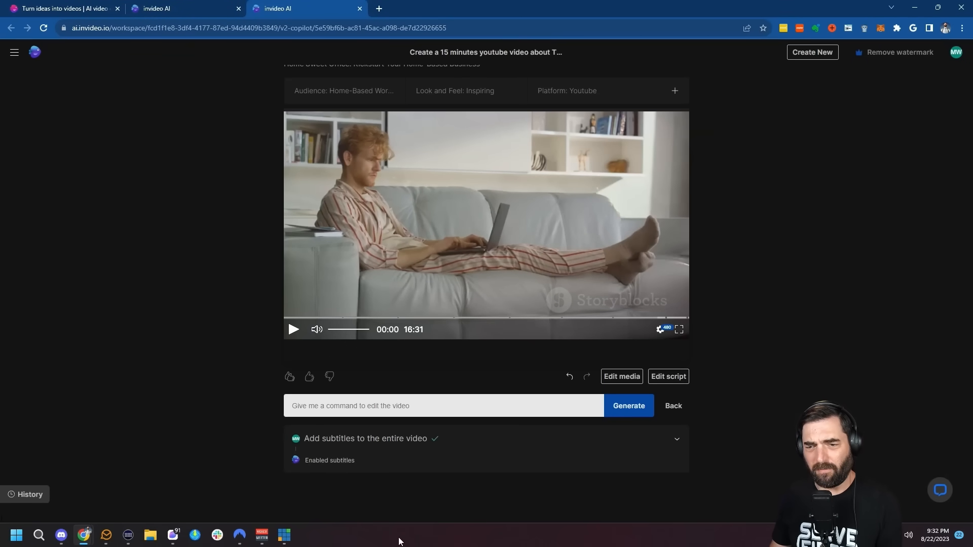
{"action": "mouse_move", "coordinate": [370, 363]}
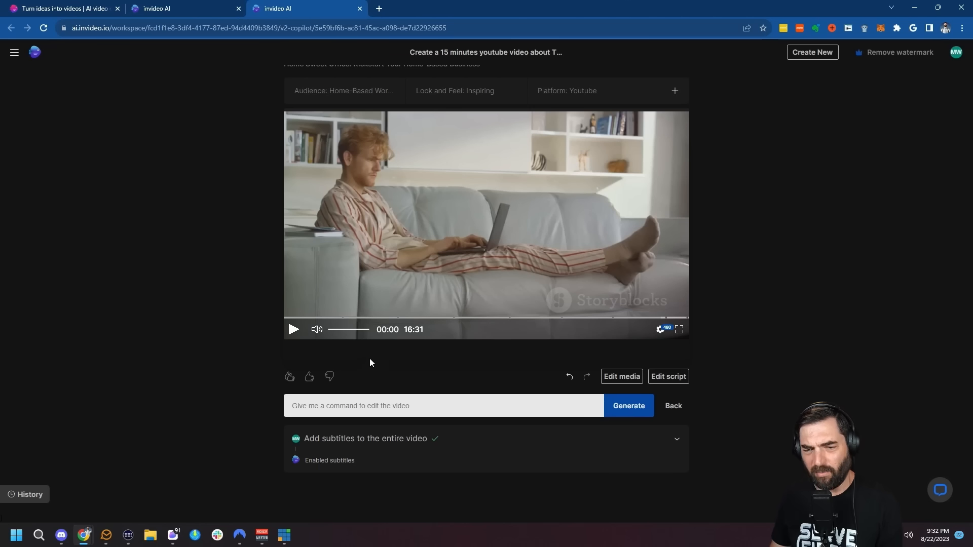
{"action": "left_click", "coordinate": [679, 330]}
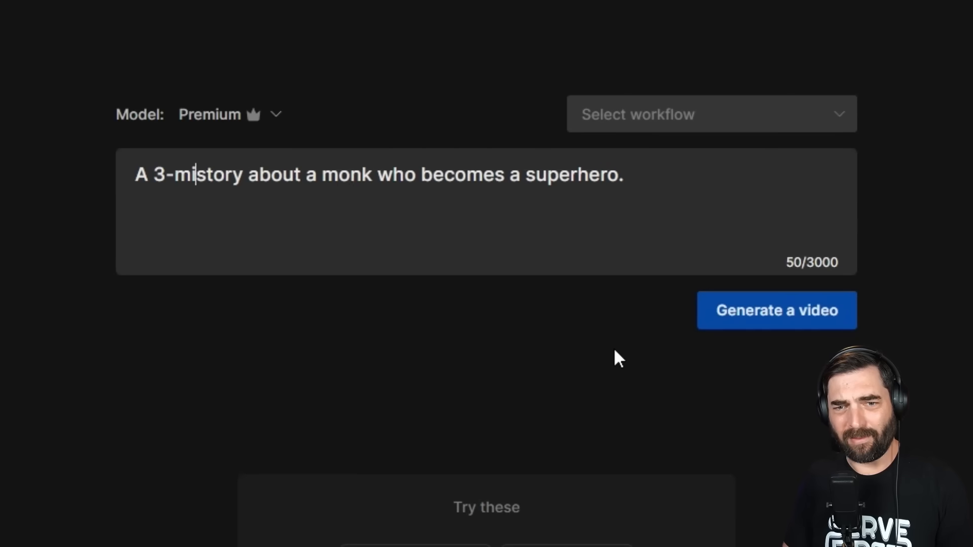
Finish the 3-minute monk prompt with hero's journey arc and 3-act structure, then generate.
{"action": "type", "text": "nute"}
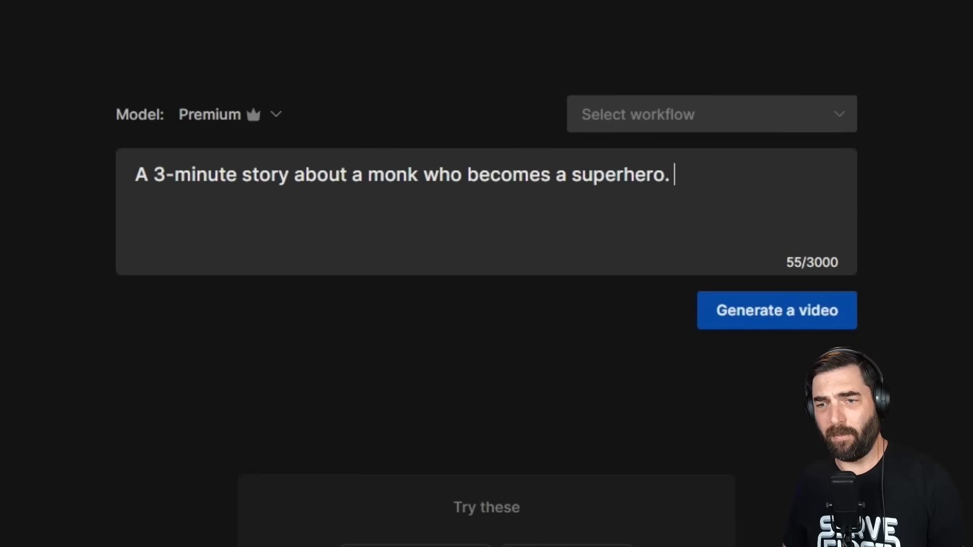
{"action": "type", "text": "Use the hero"}
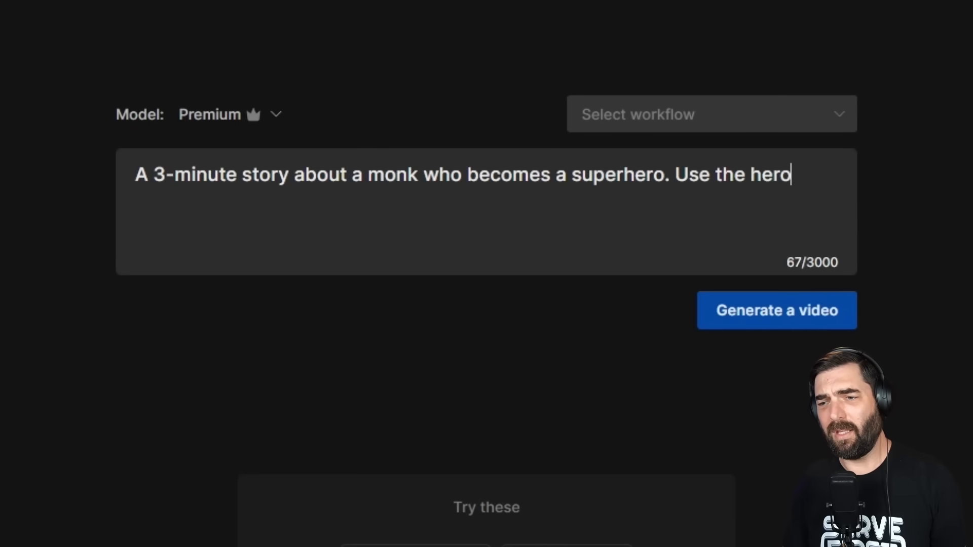
{"action": "type", "text": "es journey stor"}
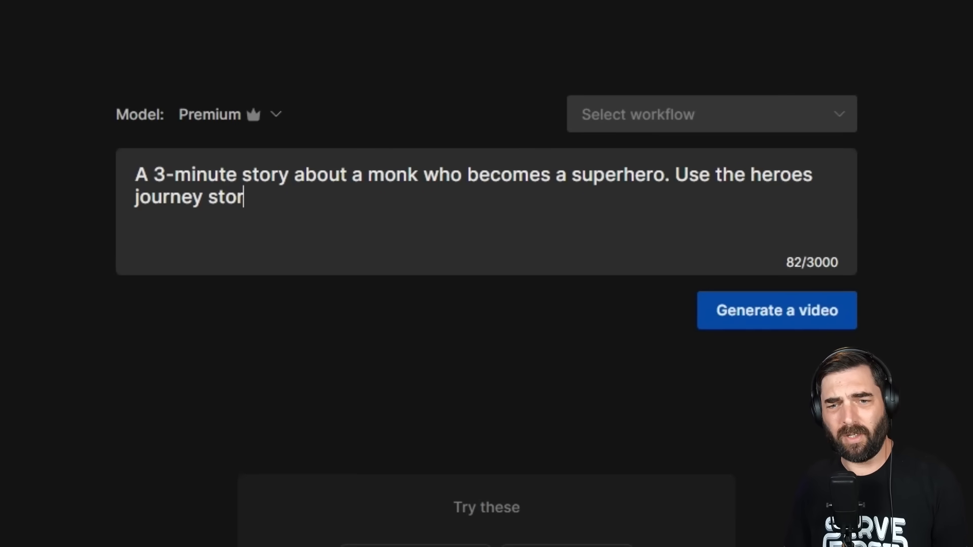
{"action": "type", "text": "y arc and a 3-act s"}
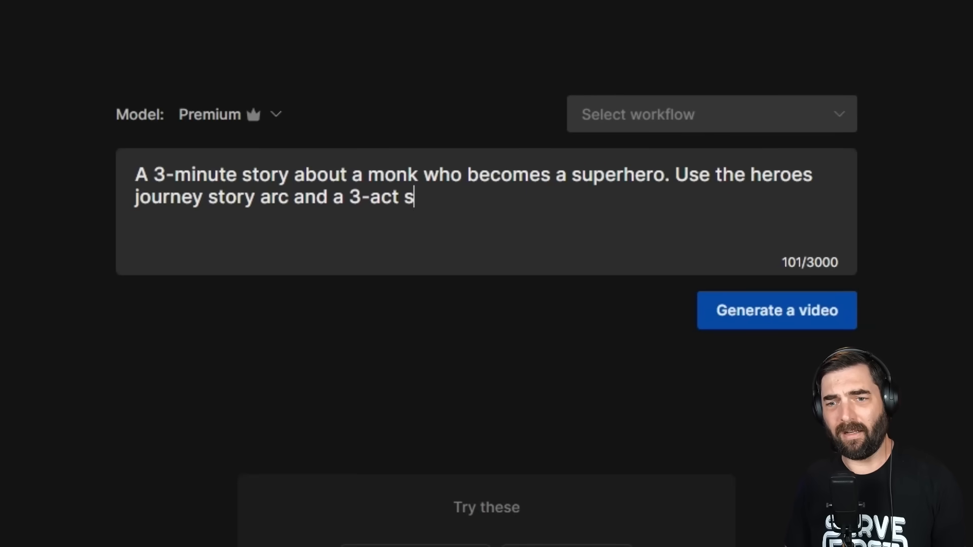
{"action": "type", "text": "tructure."}
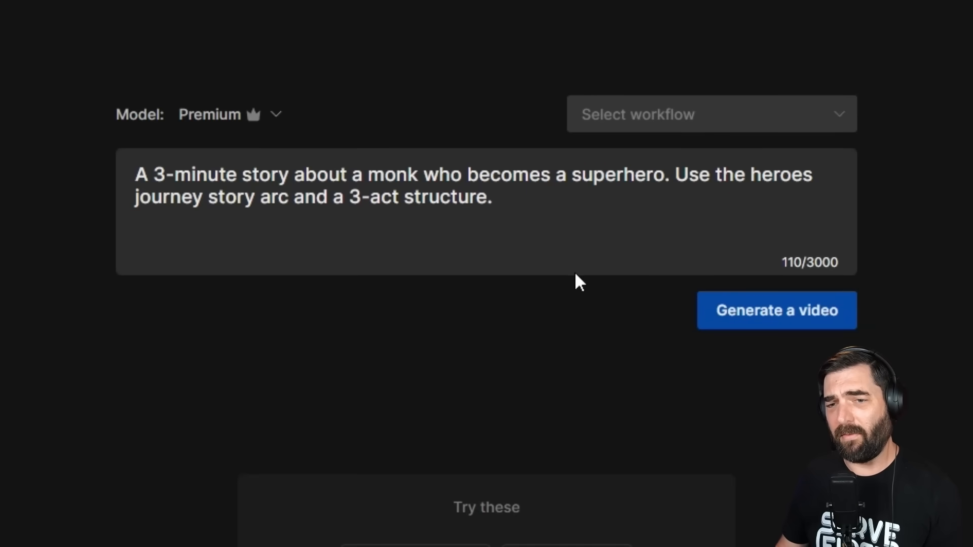
{"action": "mouse_move", "coordinate": [647, 329]}
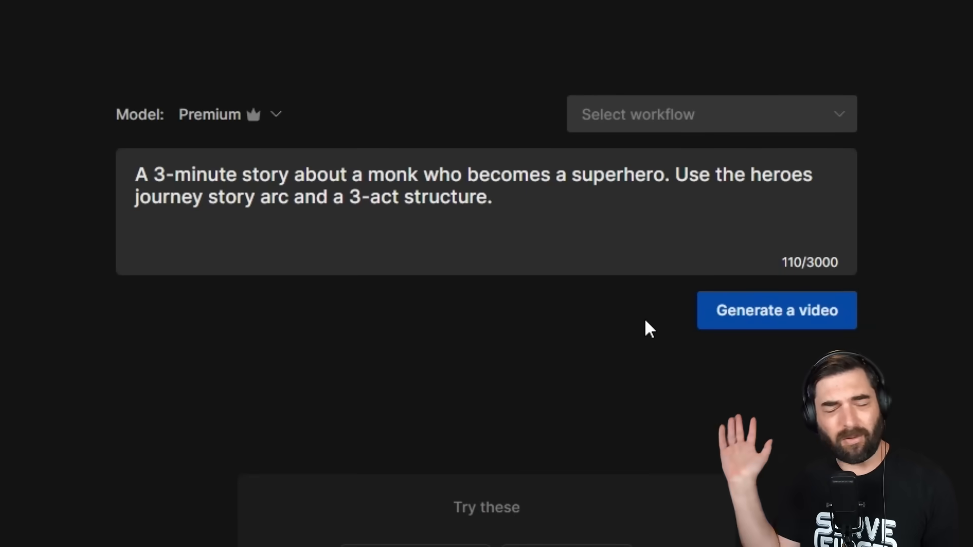
{"action": "left_click", "coordinate": [777, 310]}
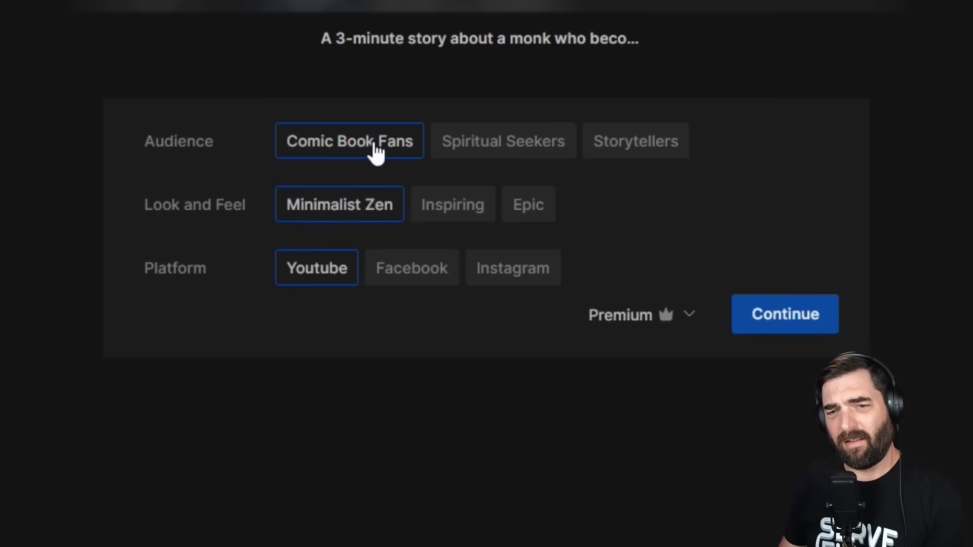
{"action": "mouse_move", "coordinate": [372, 220]}
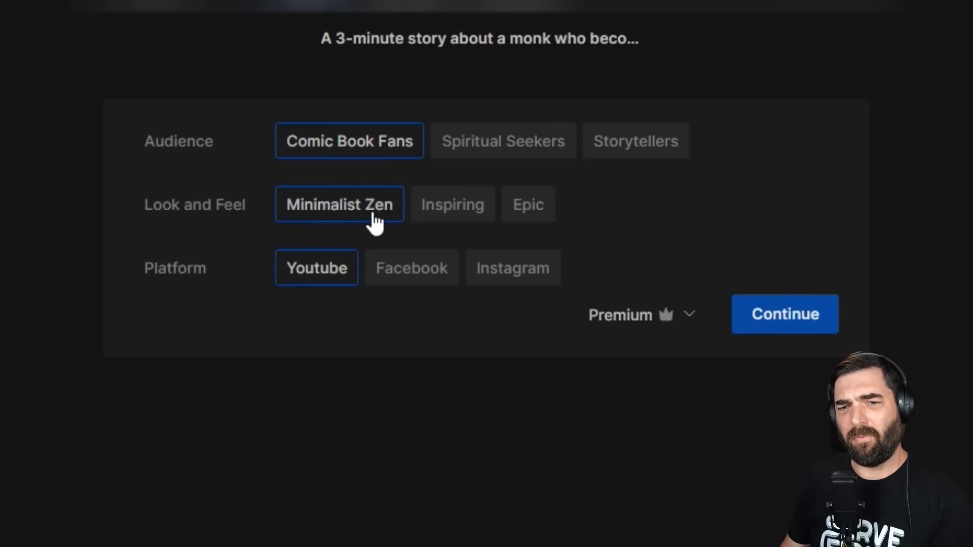
Choose an Epic look, keeping Comic Book Fans and YouTube, and continue.
{"action": "left_click", "coordinate": [528, 205]}
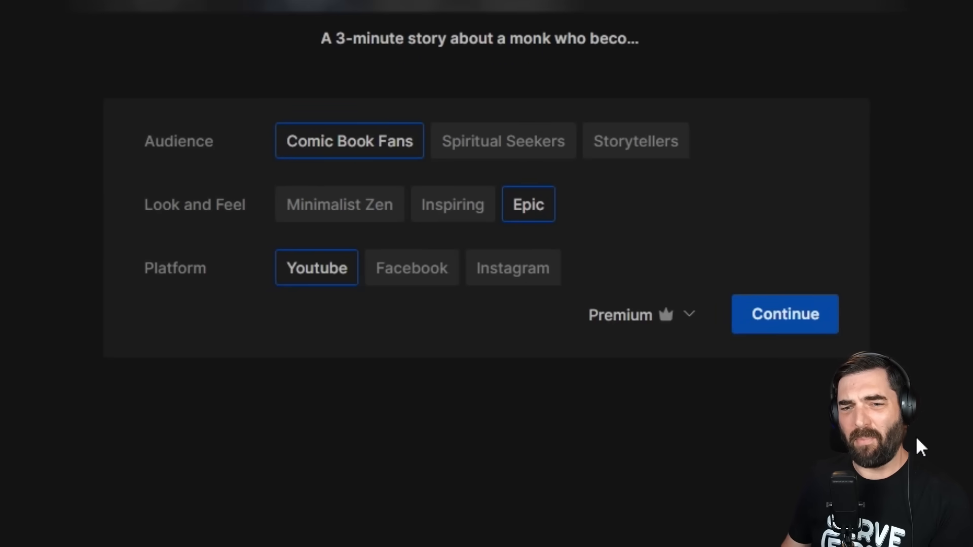
{"action": "left_click", "coordinate": [784, 313]}
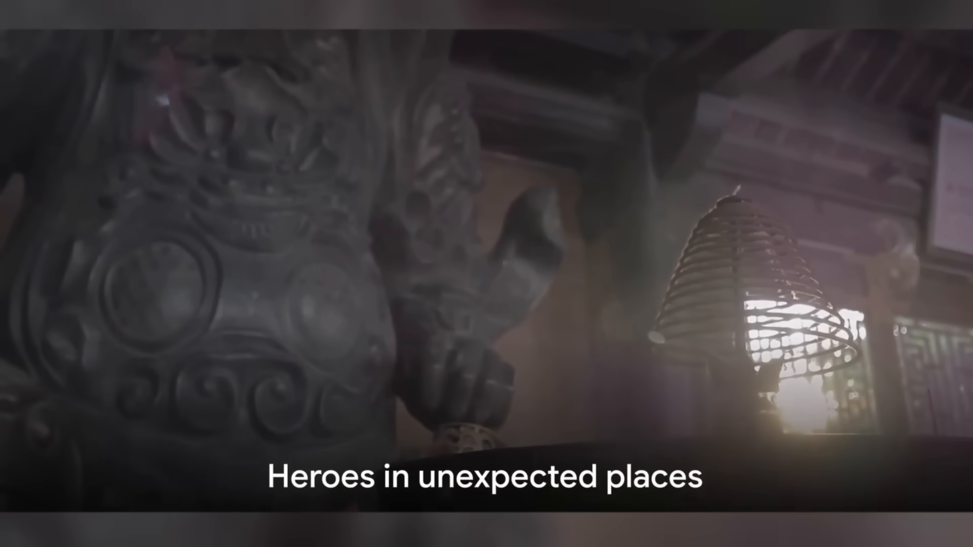